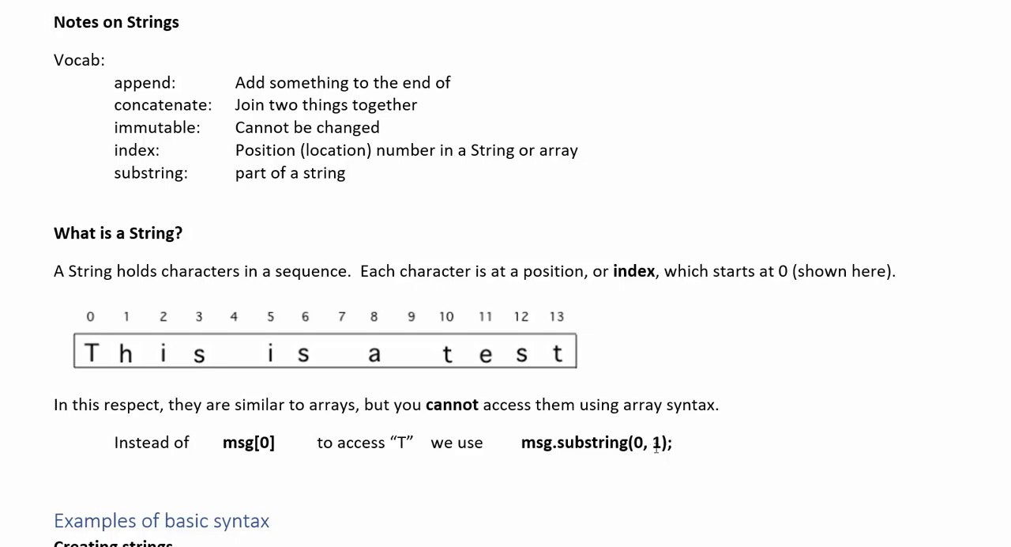
Change the end index of the substring example to 1.
double_click(654, 443)
type("4")
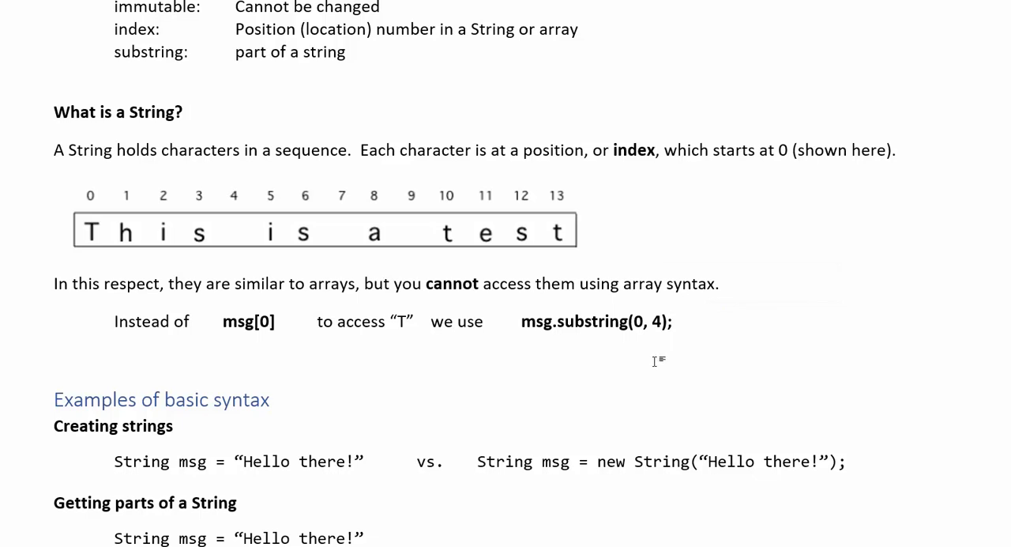
type("1")
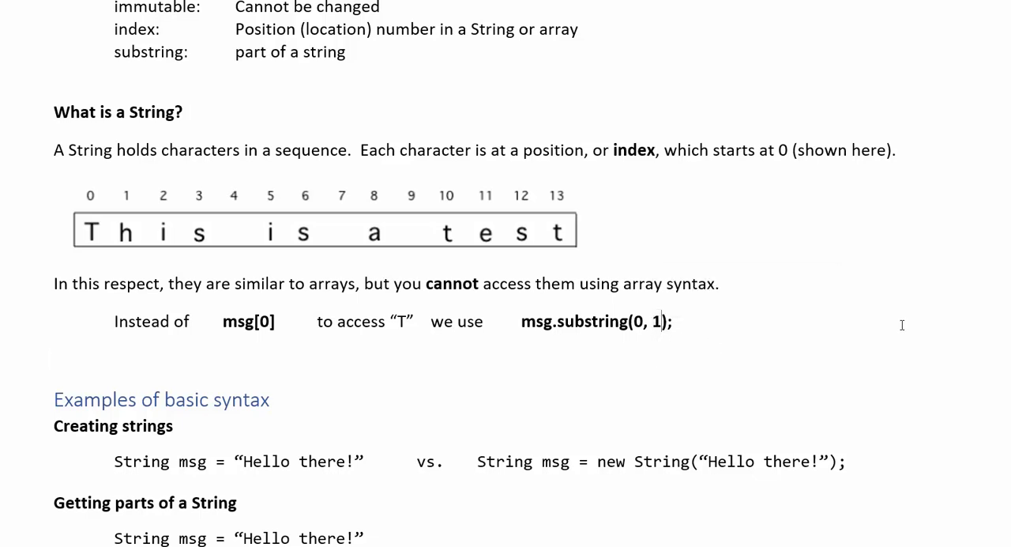
scroll("down", 3)
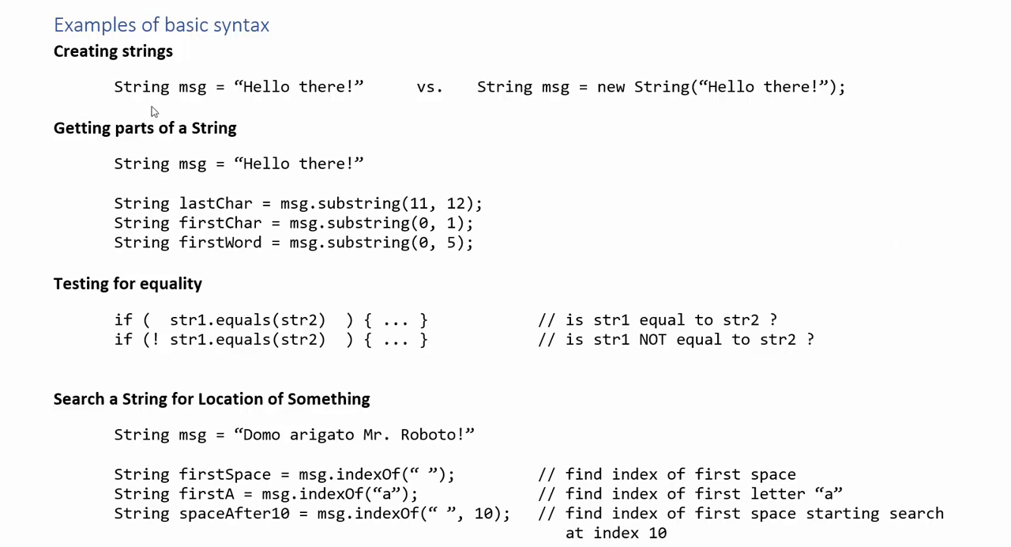
mouse_move(225, 97)
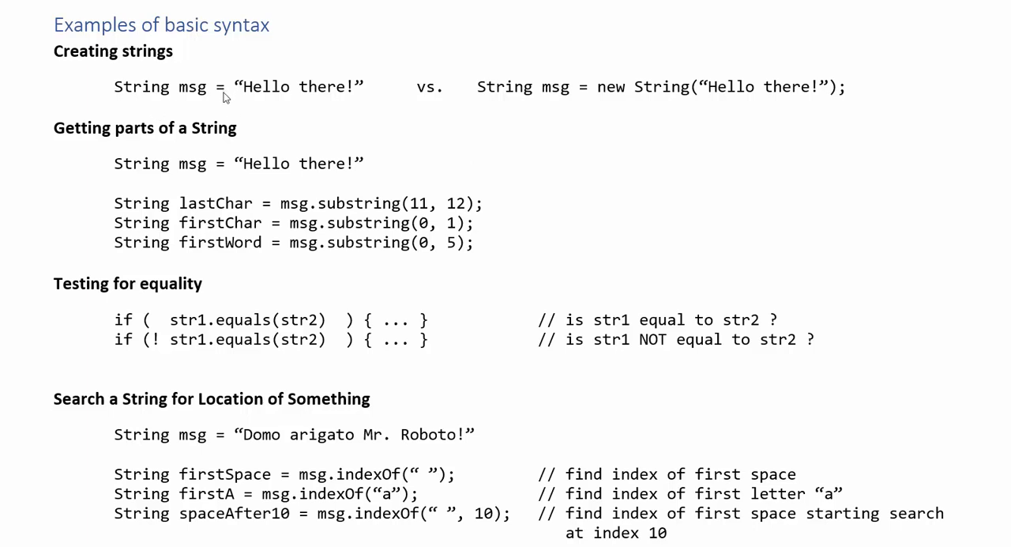
mouse_move(345, 108)
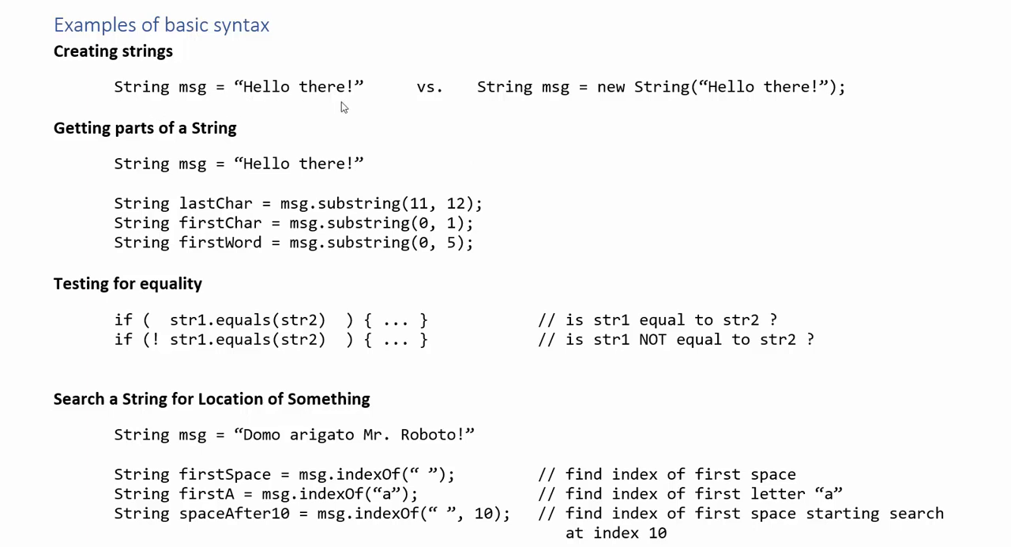
Add the missing semicolon after the first String msg = "Hello there!" statement.
left_click(363, 85)
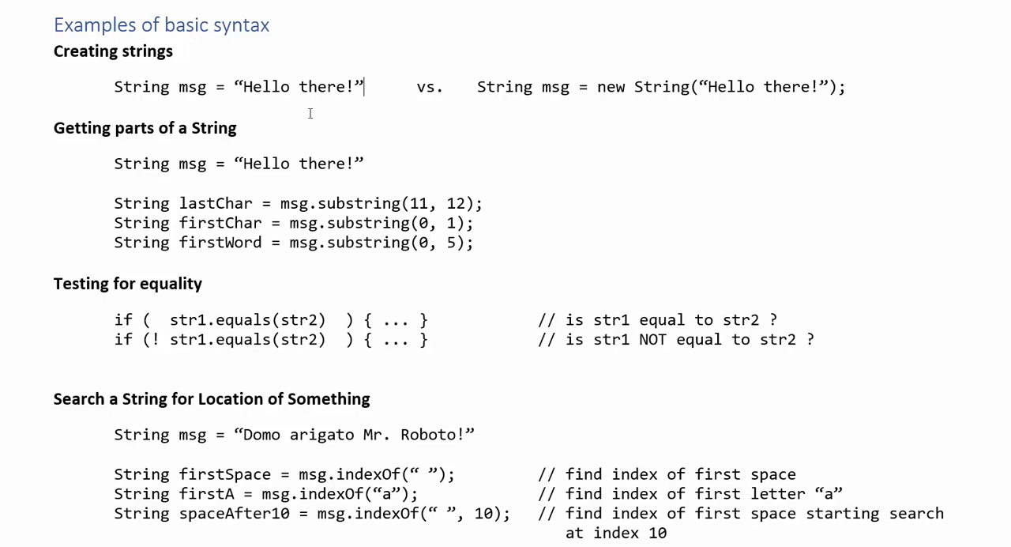
type(";")
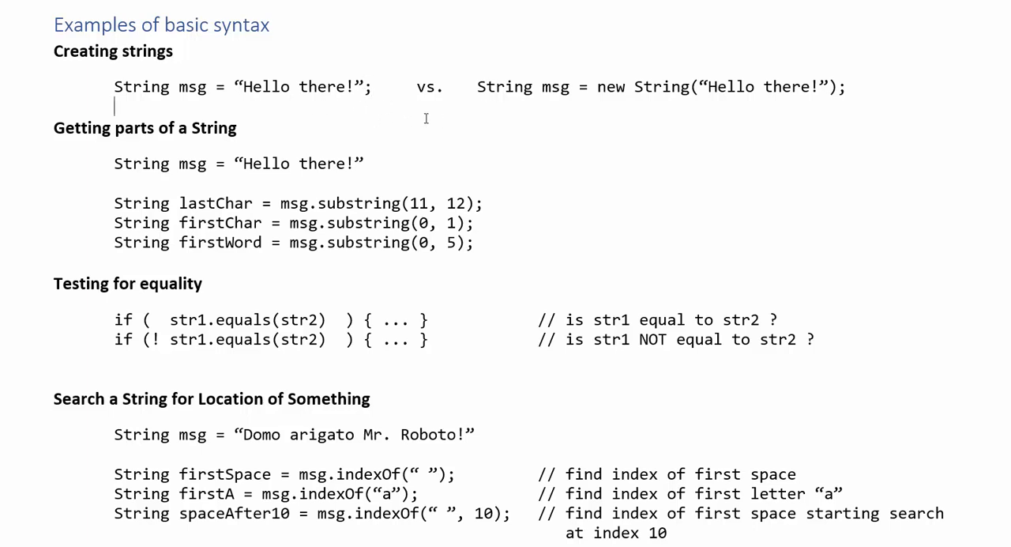
mouse_move(280, 25)
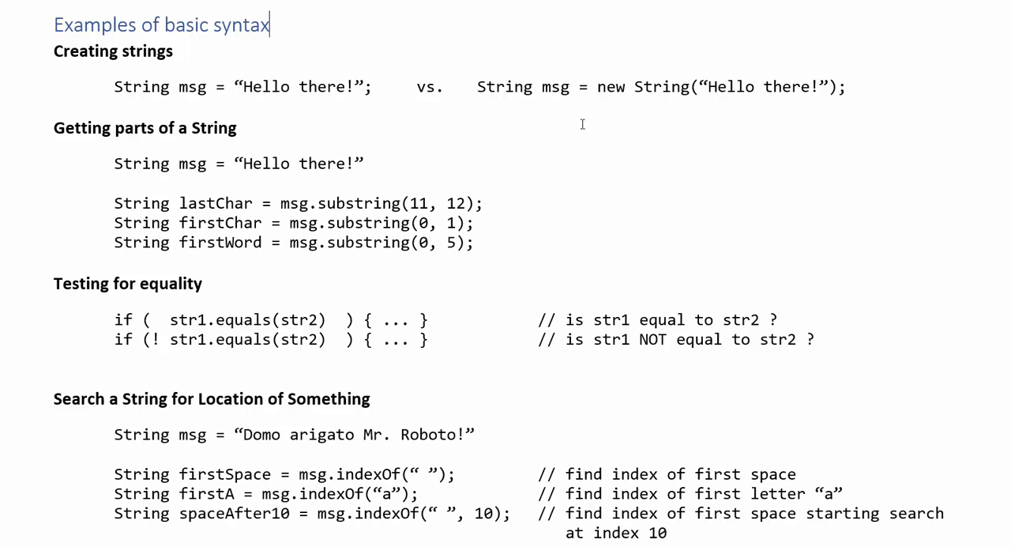
mouse_move(610, 101)
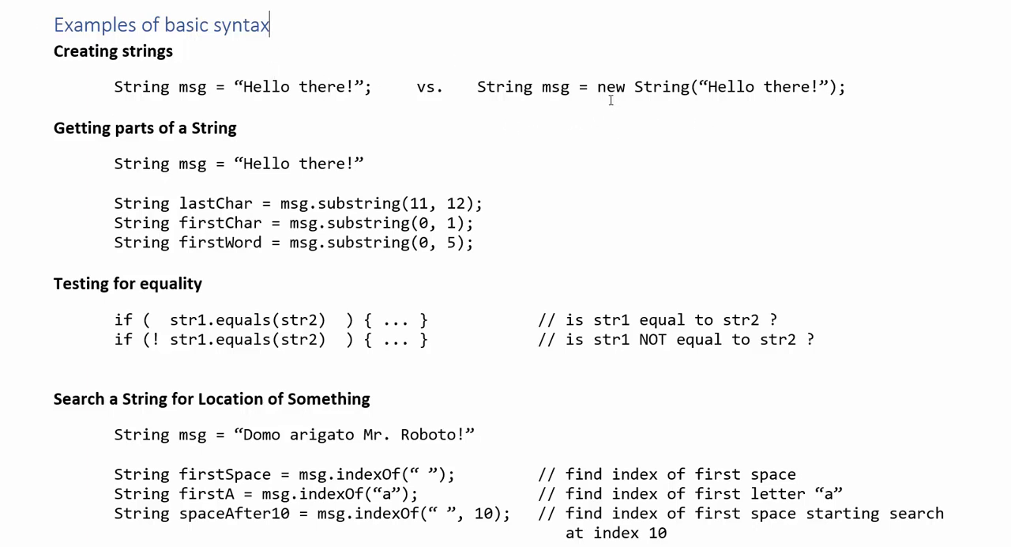
mouse_move(675, 108)
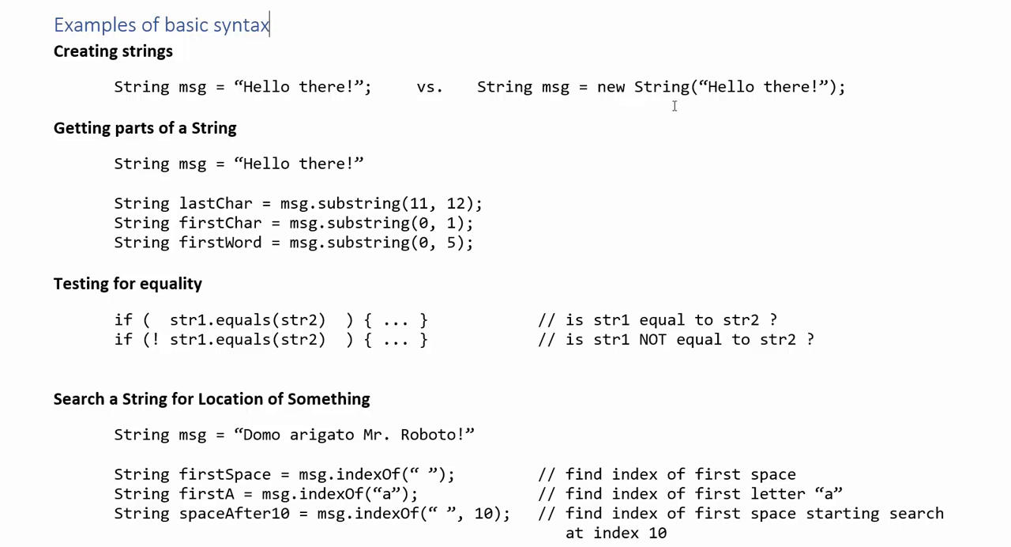
mouse_move(787, 93)
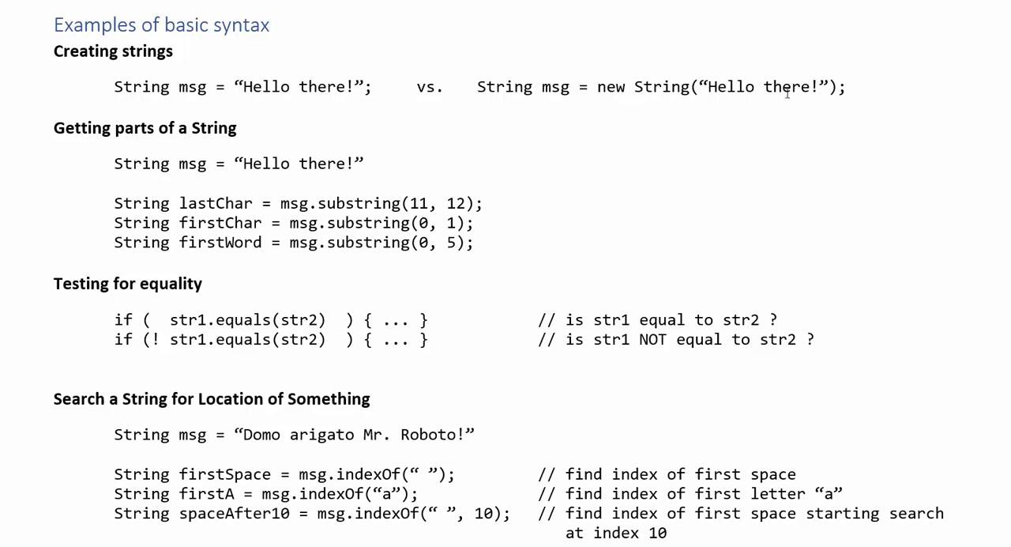
mouse_move(638, 95)
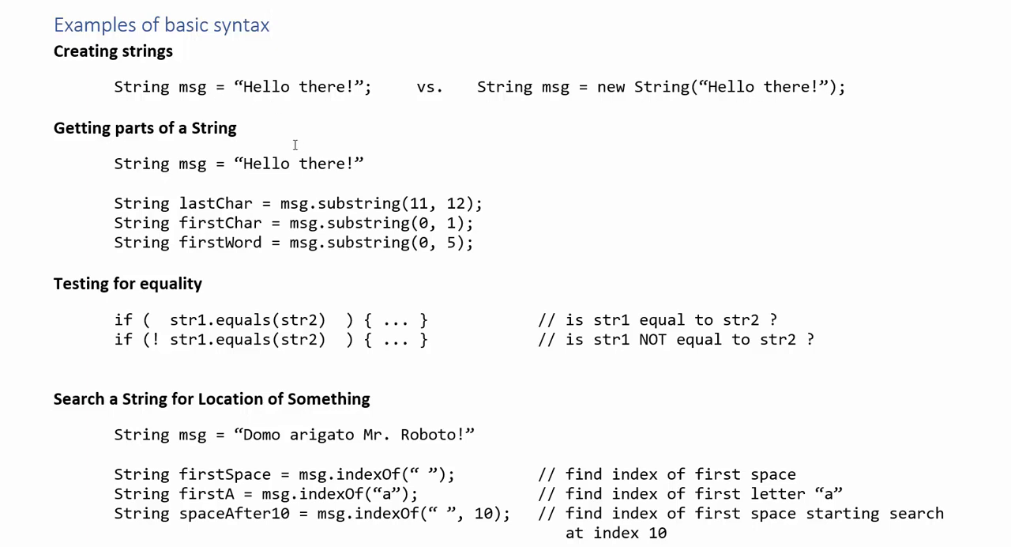
mouse_move(546, 244)
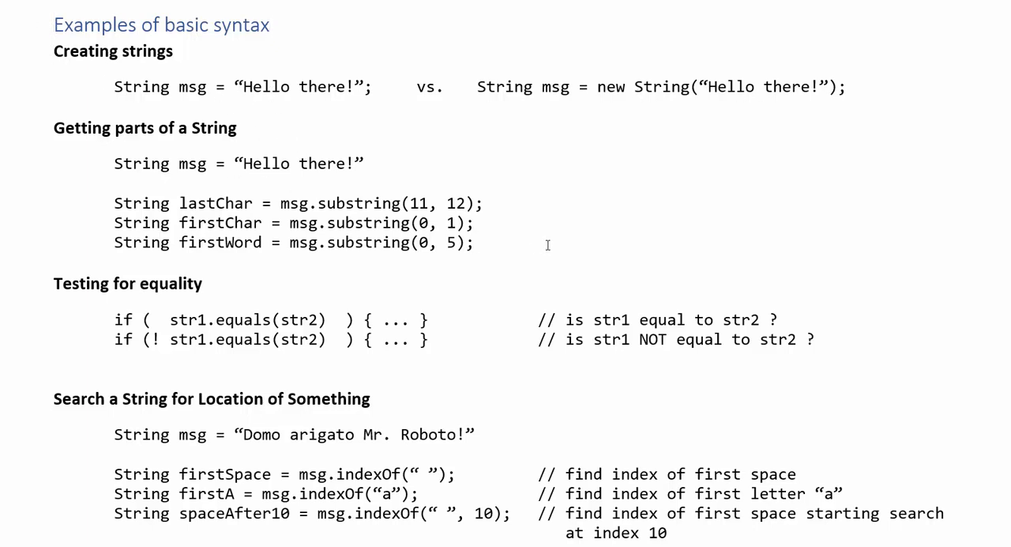
mouse_move(586, 194)
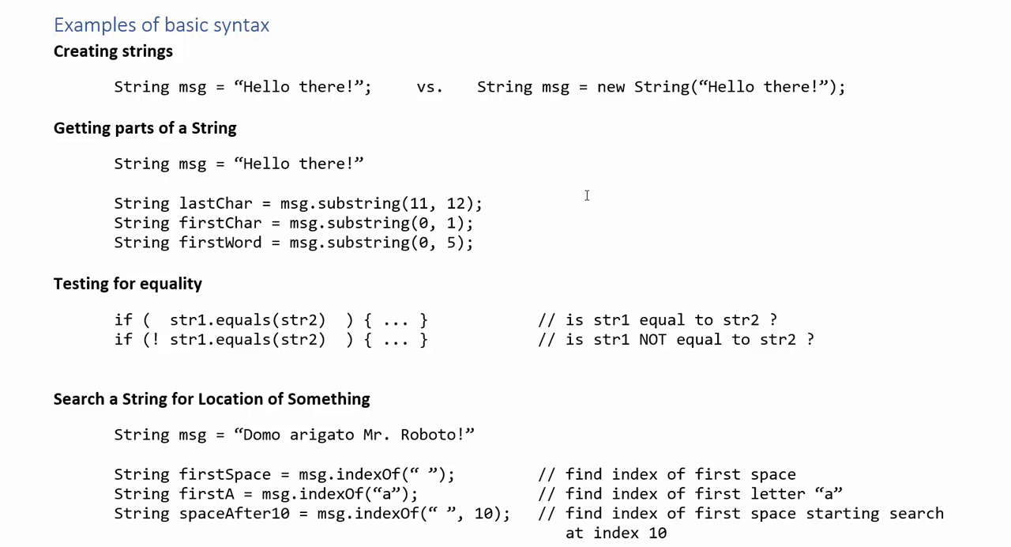
left_click(55, 26)
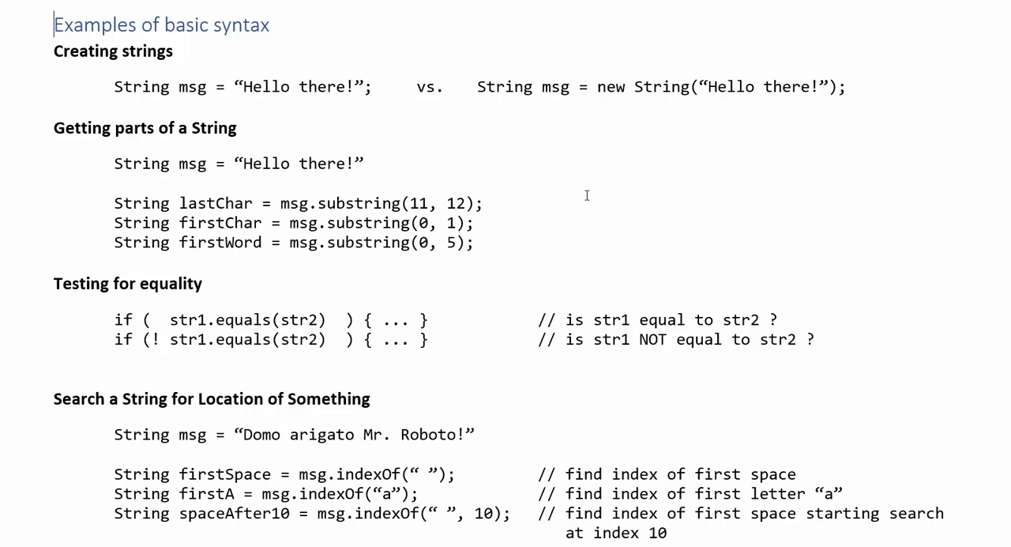
mouse_move(604, 218)
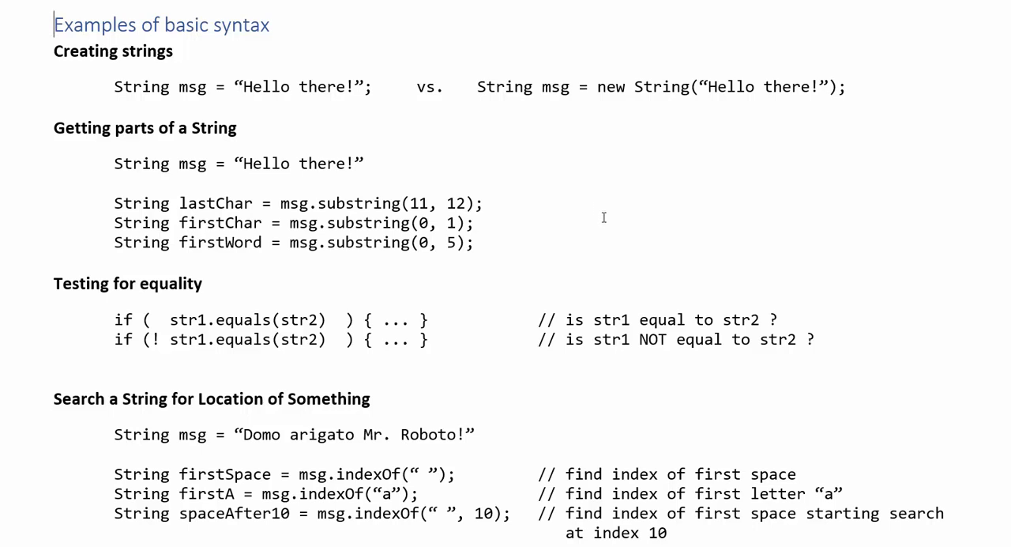
mouse_move(518, 231)
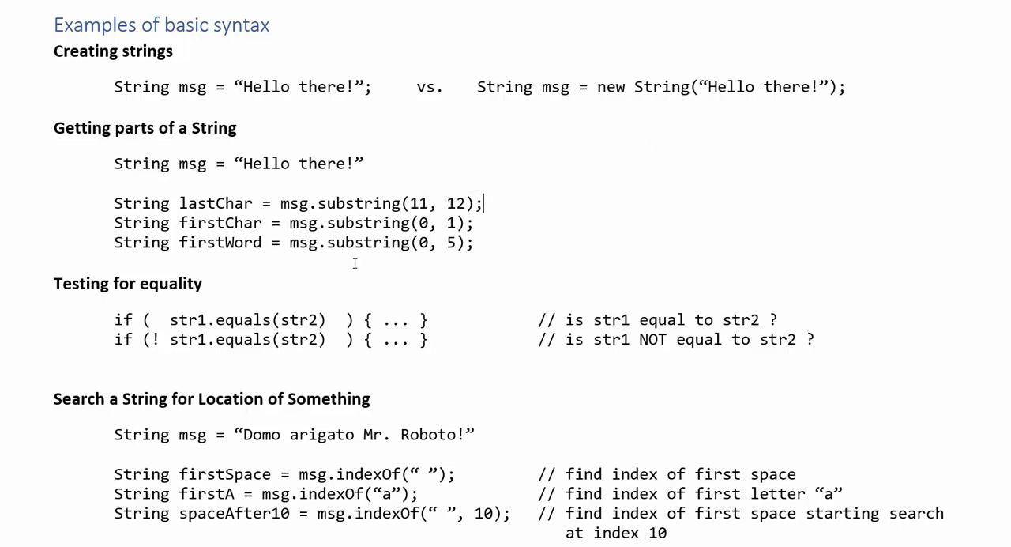
mouse_move(354, 265)
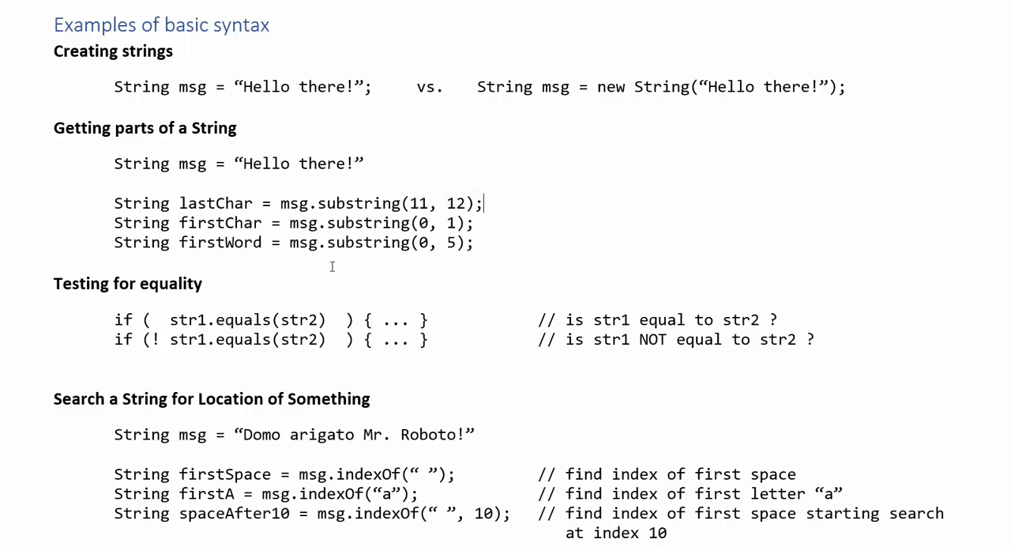
mouse_move(338, 266)
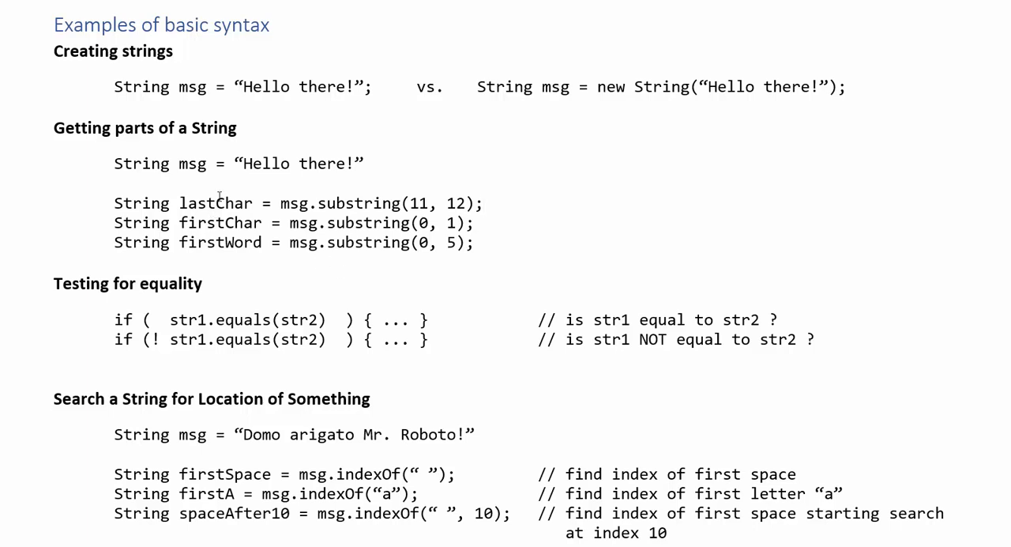
double_click(214, 203)
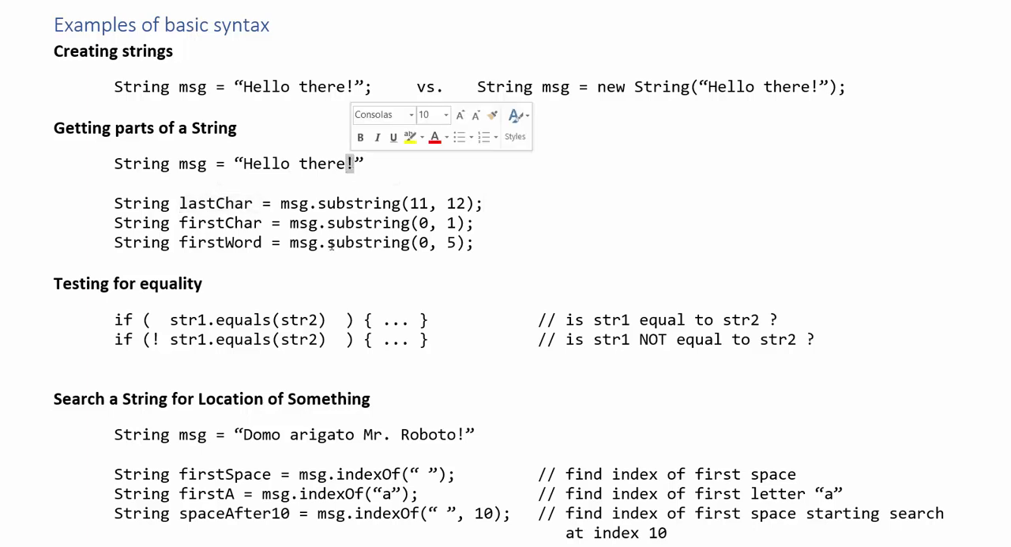
mouse_move(445, 209)
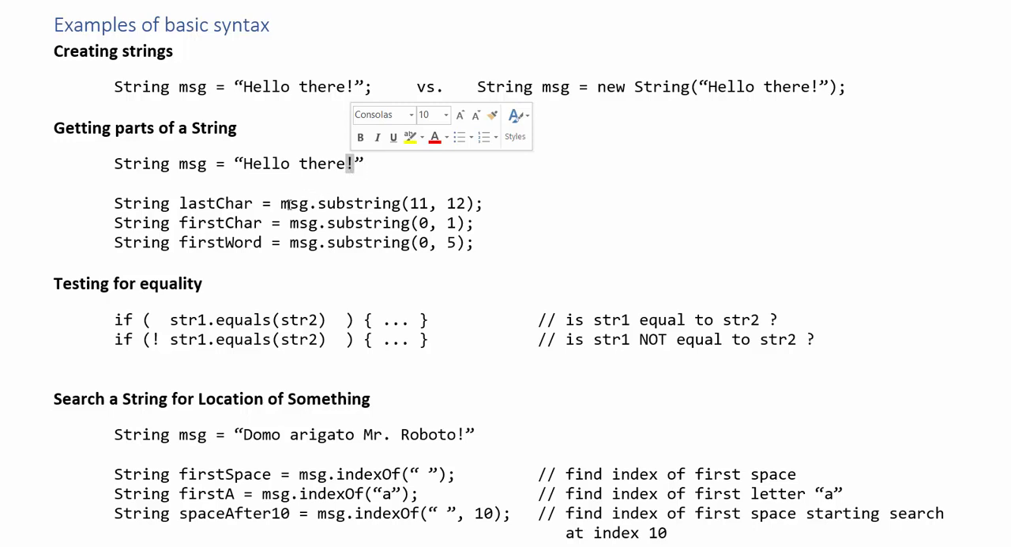
left_click_drag(279, 202, 483, 202)
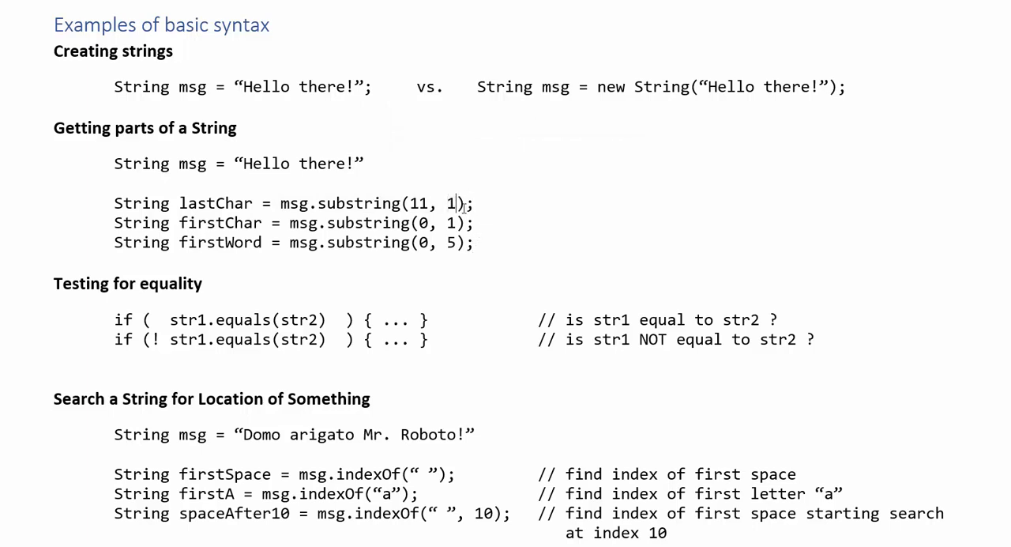
type("3")
type("String lastWord = msg.substring(6);")
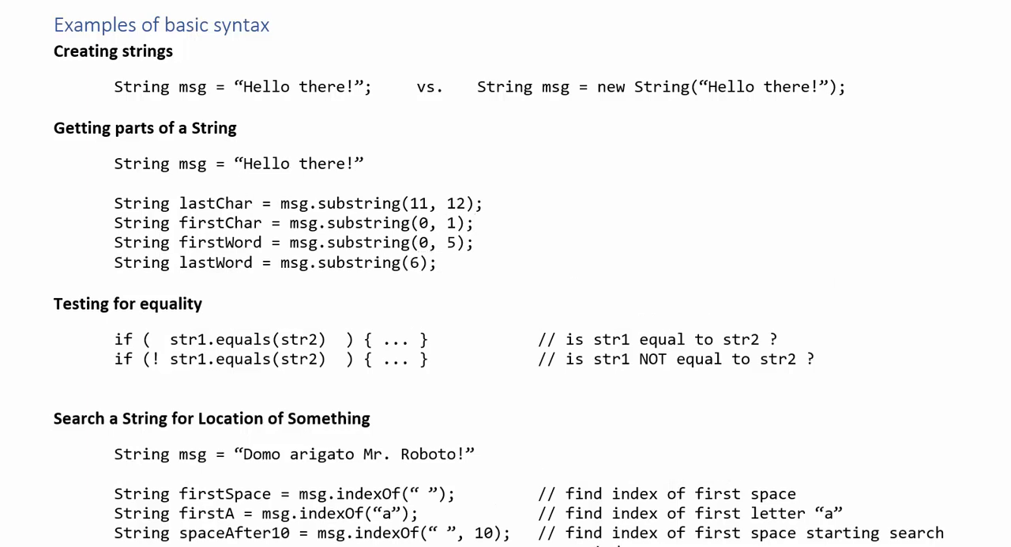
mouse_move(116, 523)
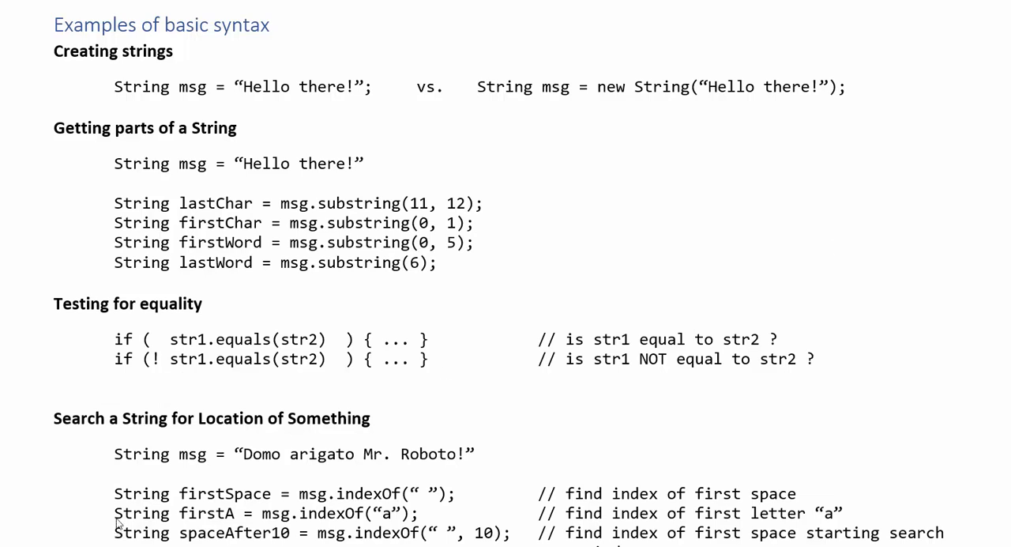
mouse_move(593, 316)
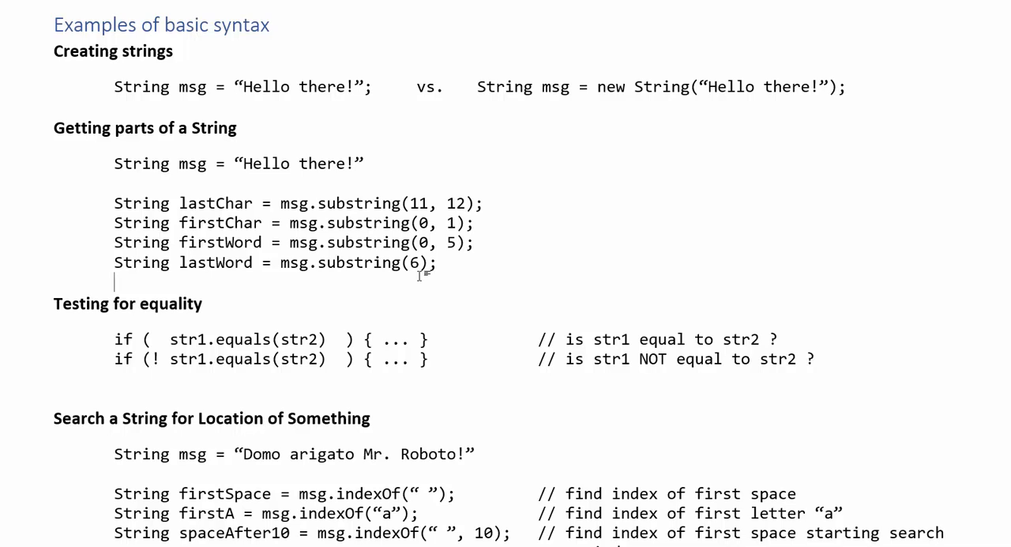
double_click(303, 164)
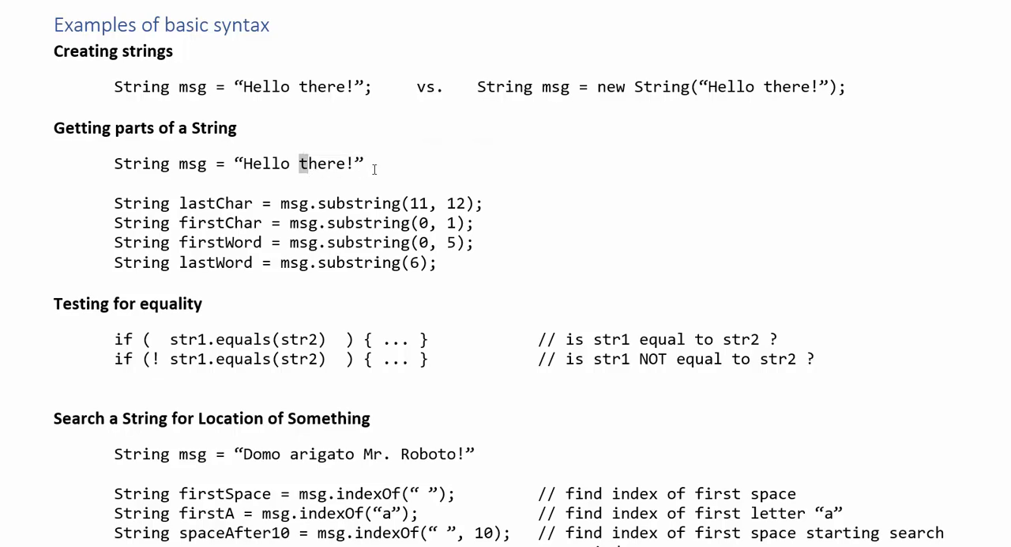
mouse_move(444, 322)
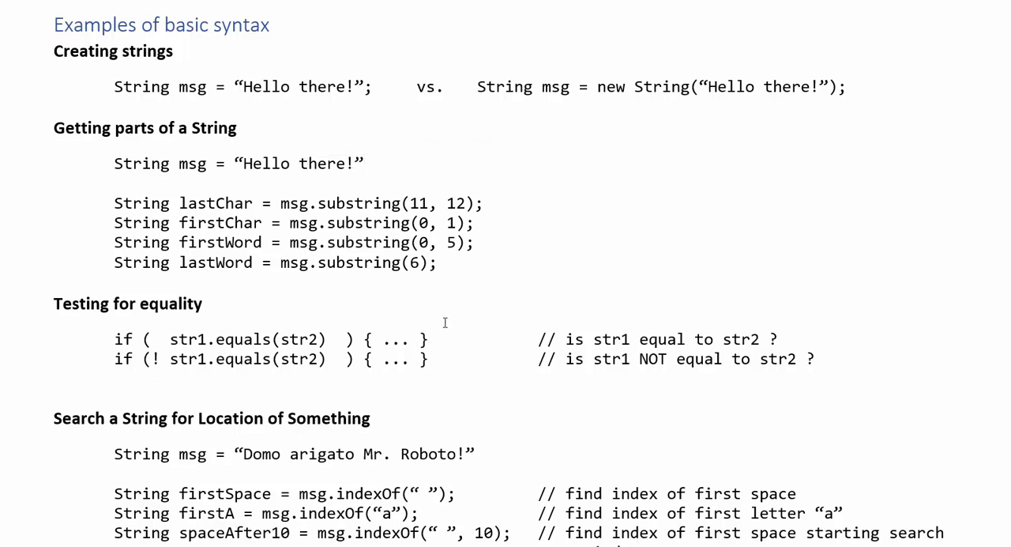
scroll("down", 3)
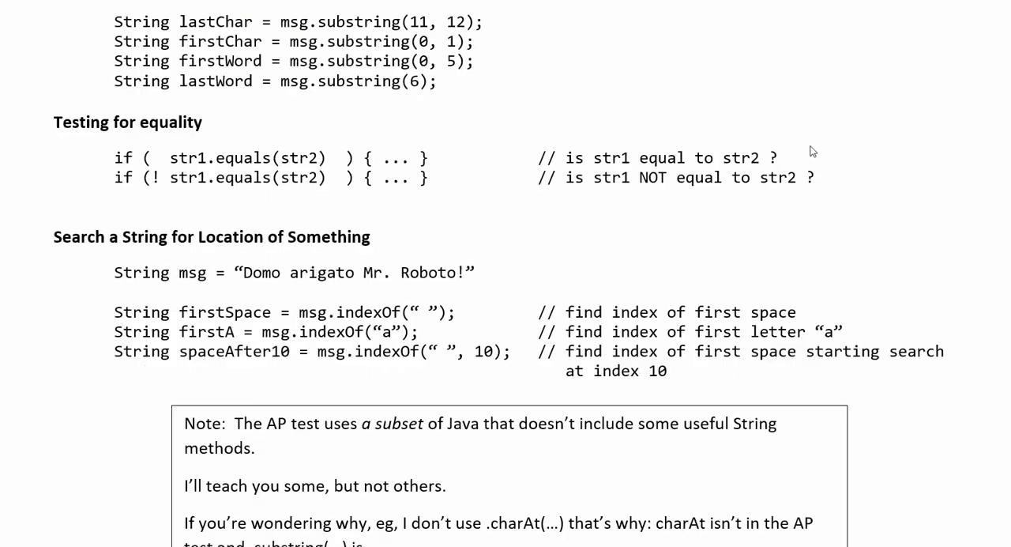
mouse_move(246, 205)
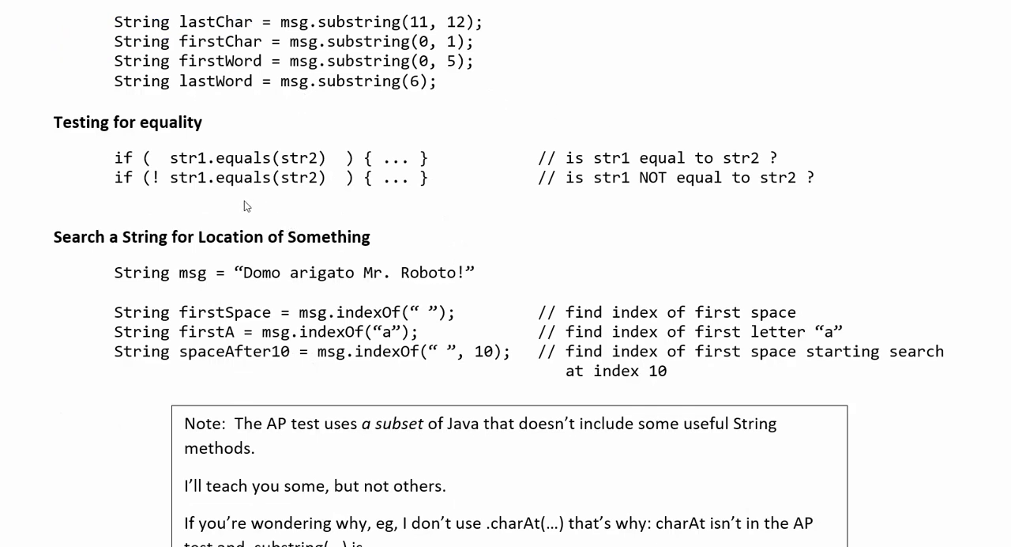
mouse_move(215, 177)
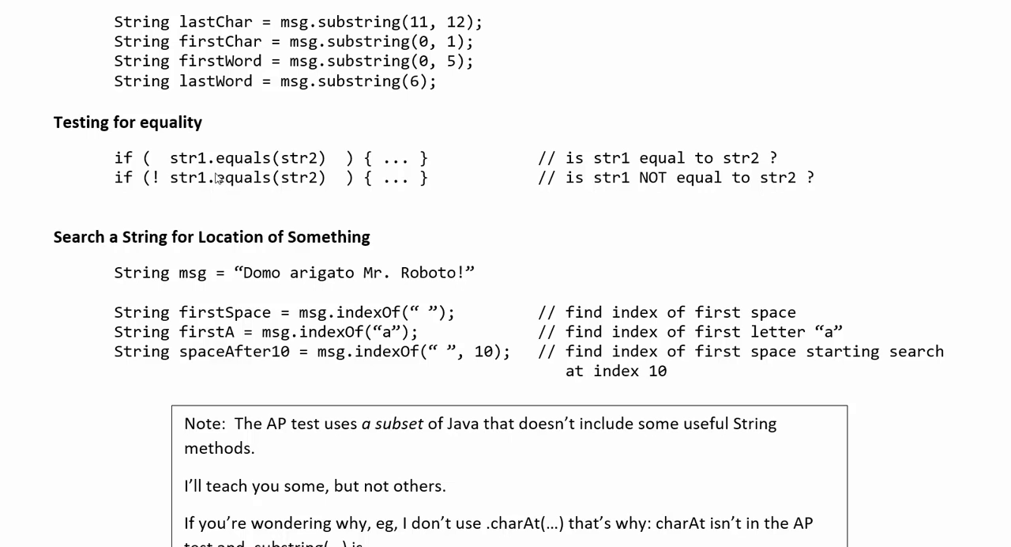
double_click(239, 158)
type(" == ")
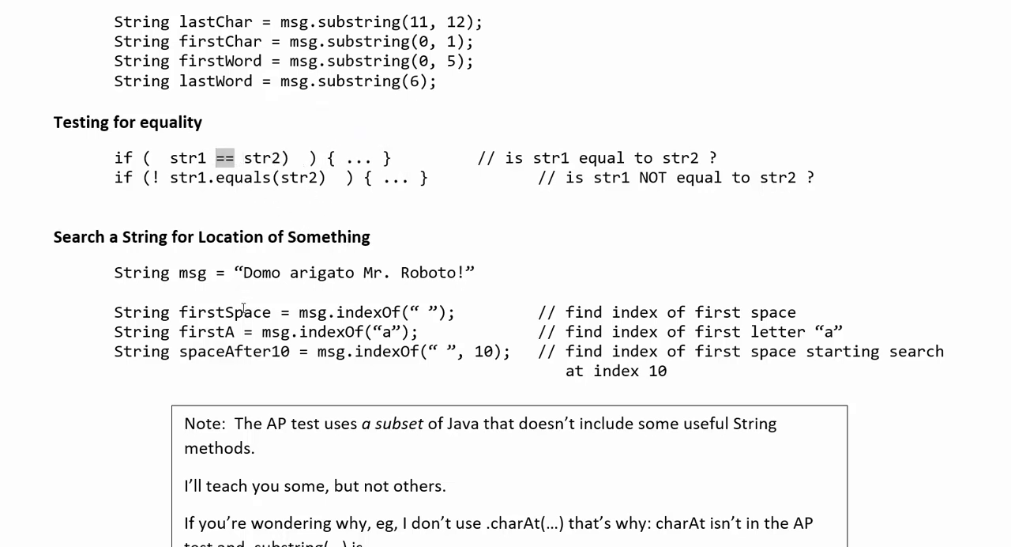
double_click(188, 158)
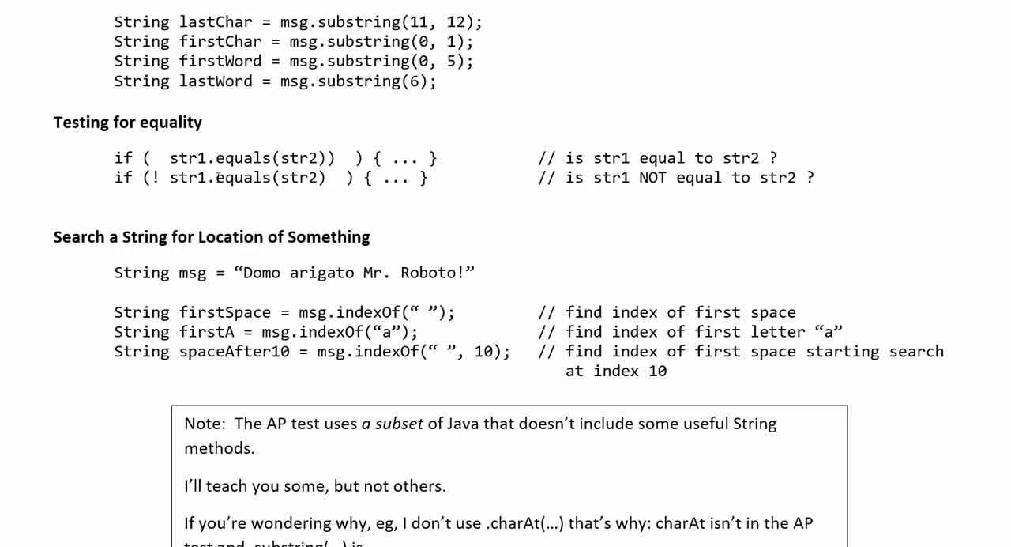
mouse_move(207, 204)
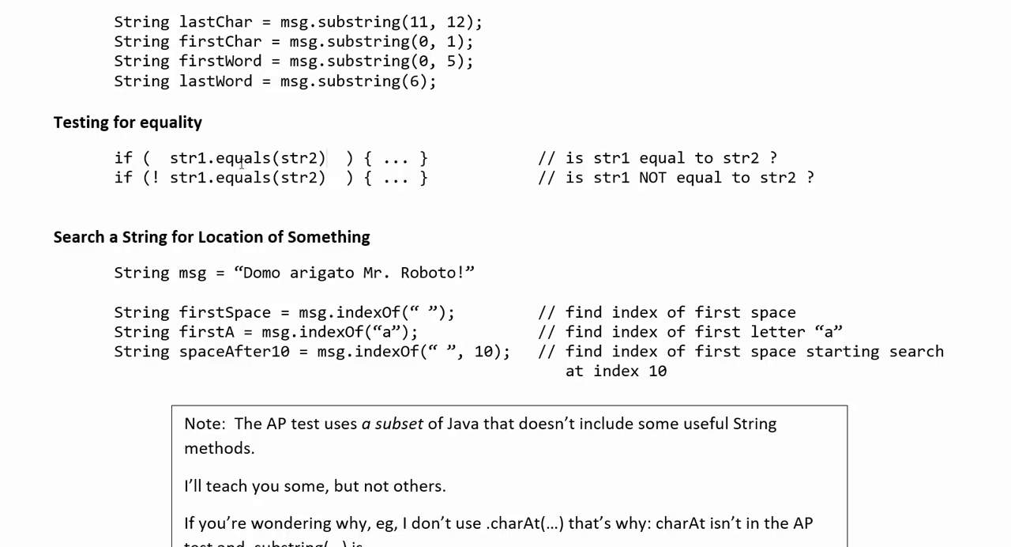
double_click(242, 158)
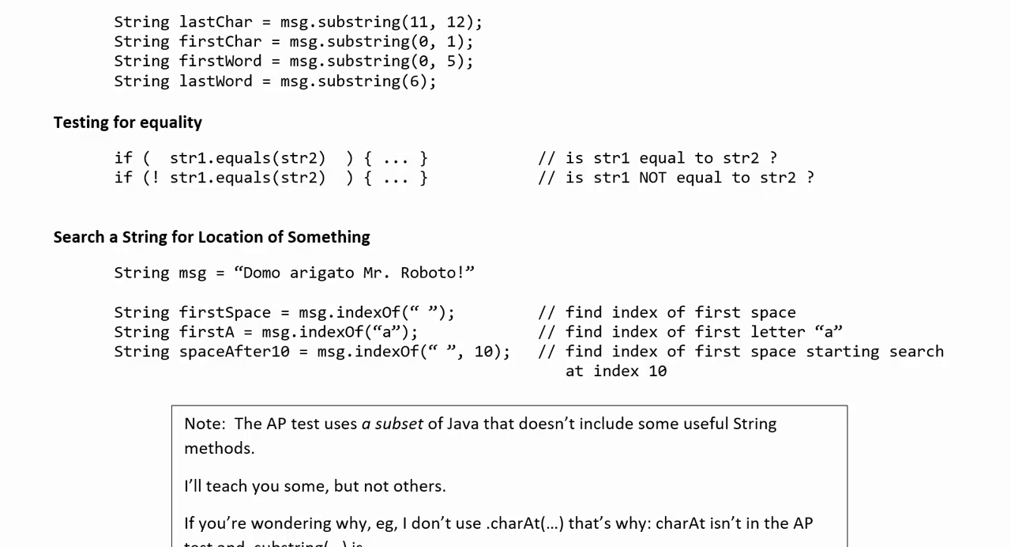
Select the String type on the firstSpace and spaceAfter10 indexOf lines for replacement with int.
scroll("down", 3)
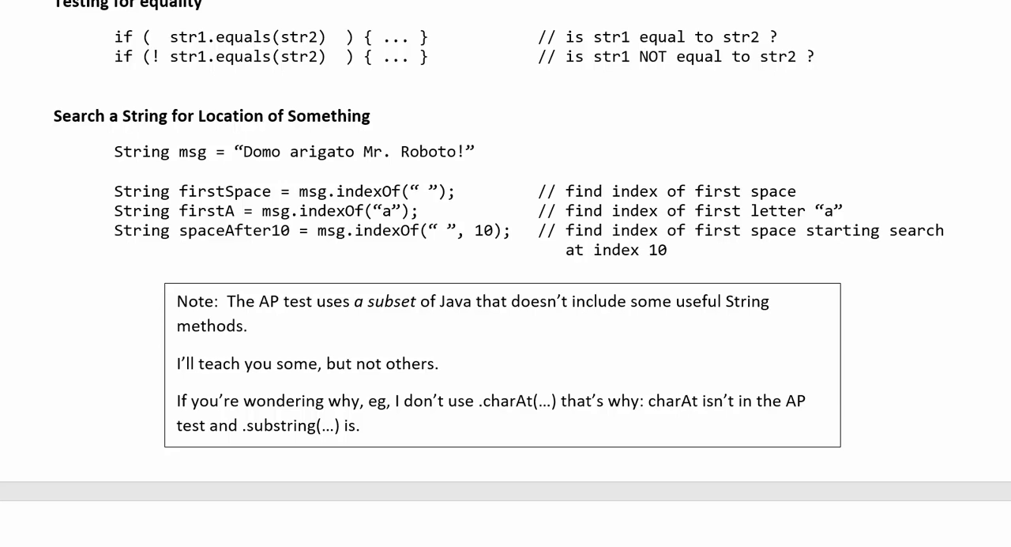
mouse_move(192, 297)
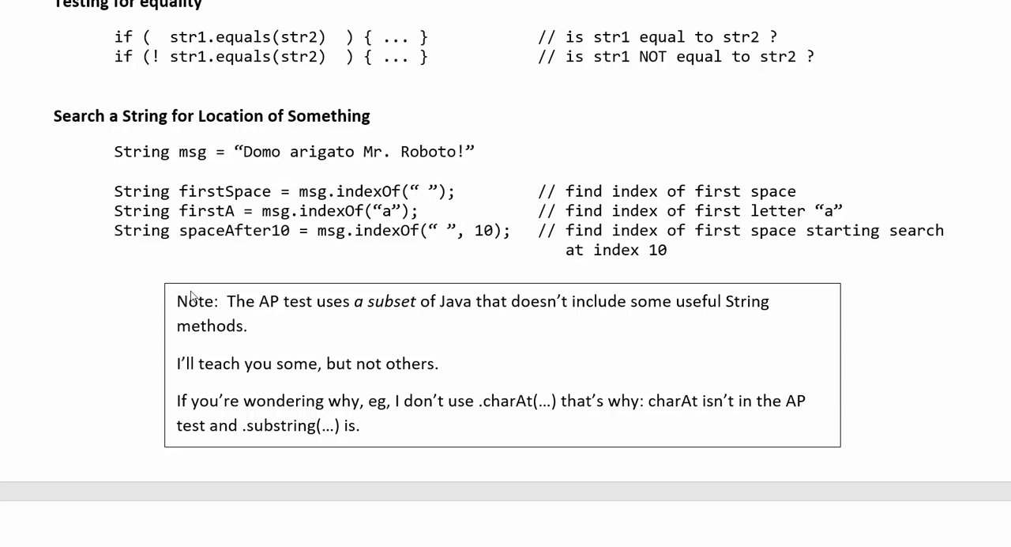
mouse_move(170, 303)
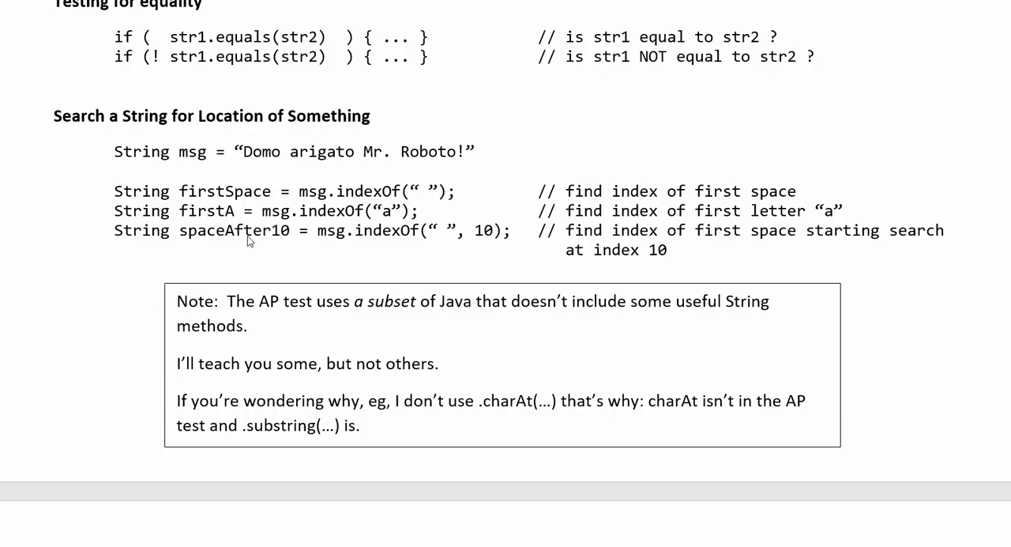
mouse_move(364, 166)
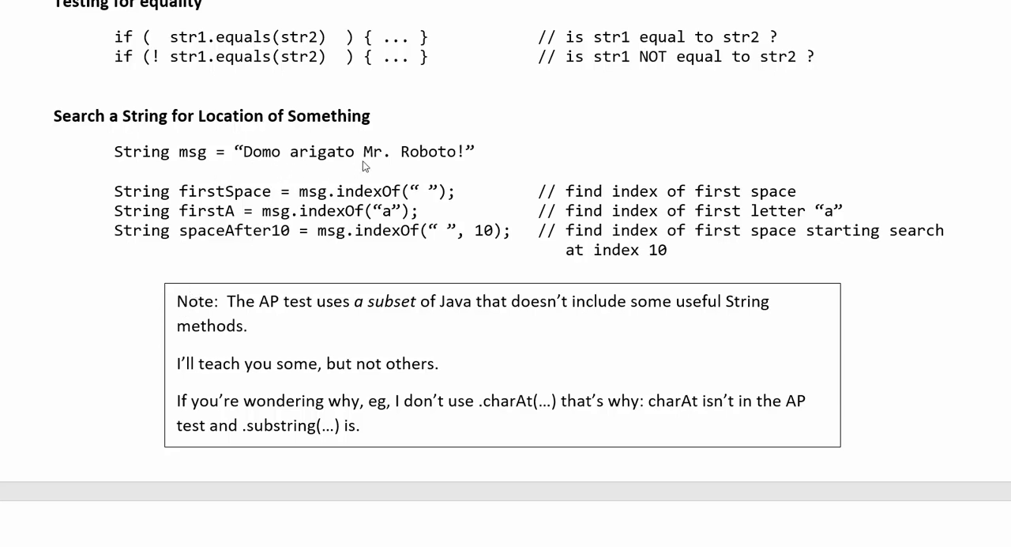
mouse_move(356, 202)
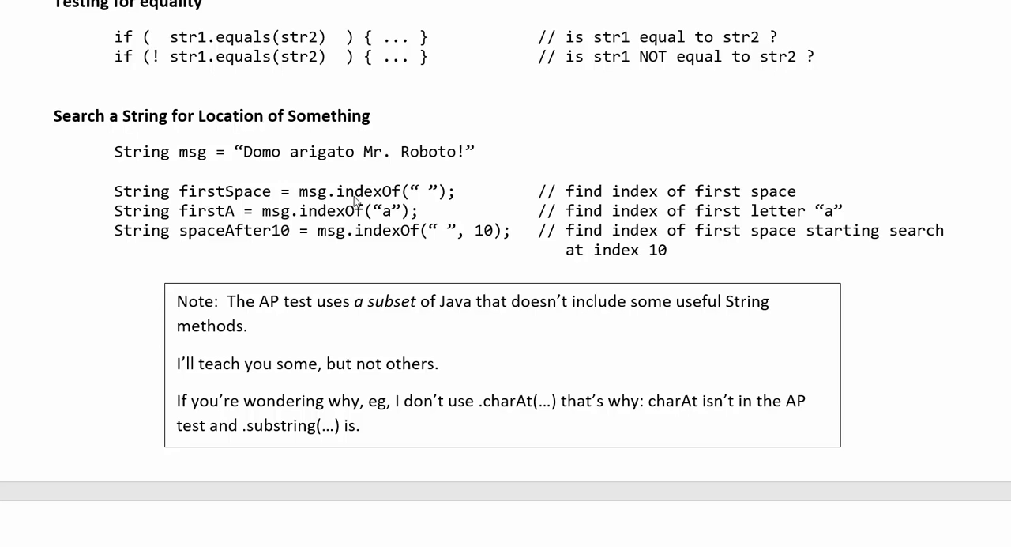
double_click(311, 190)
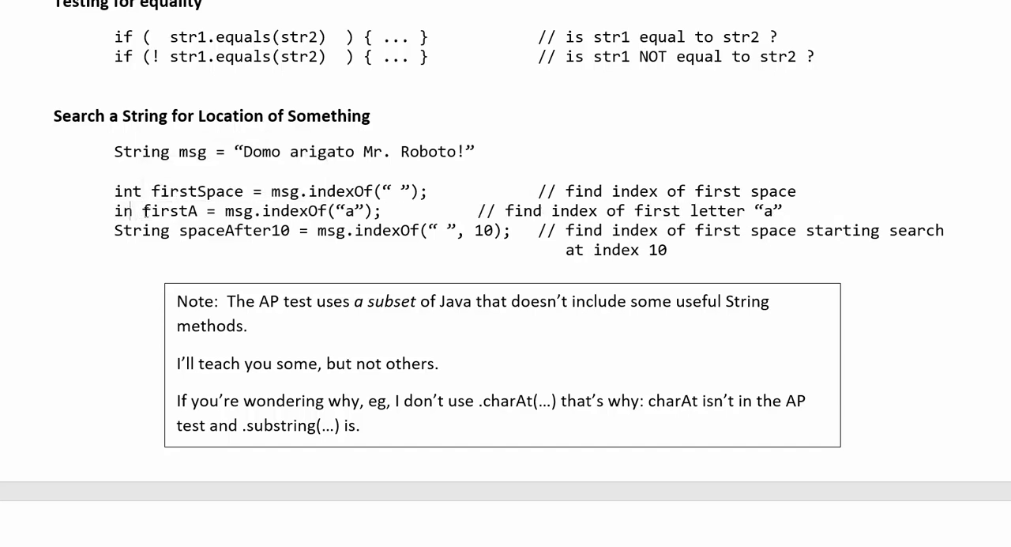
double_click(142, 231)
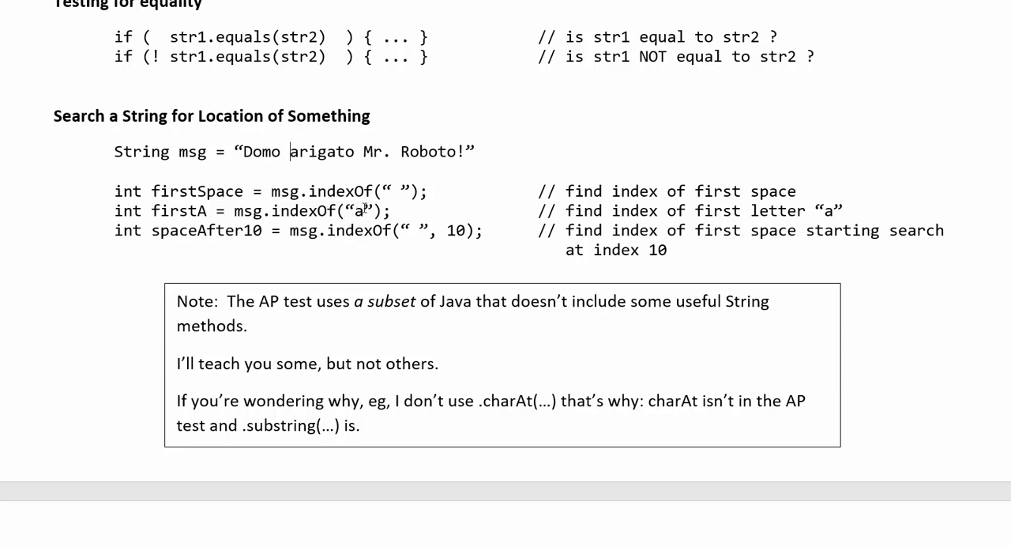
Have firstA search for "Mr" and replace Domo with Something in the sample message.
type("Mr.")
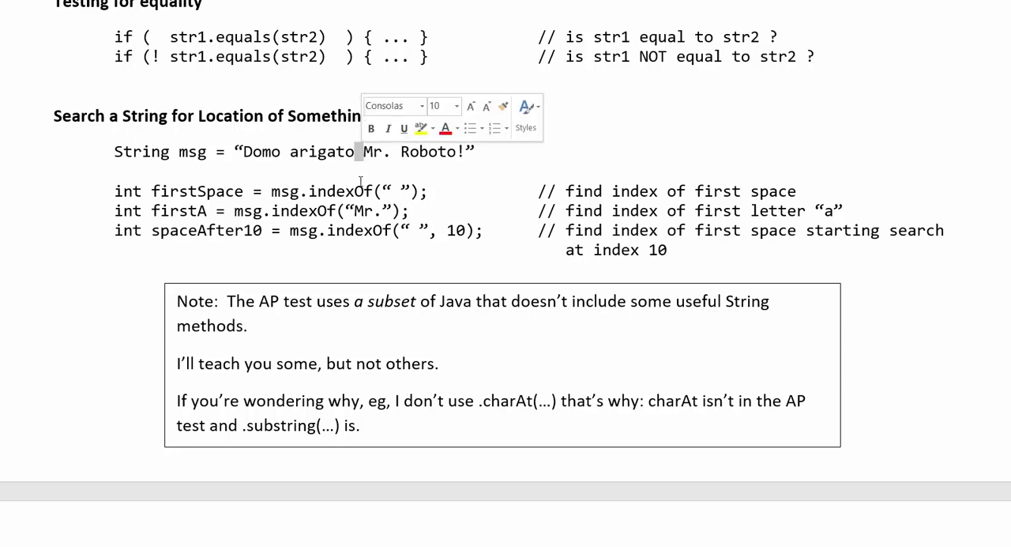
left_click(385, 191)
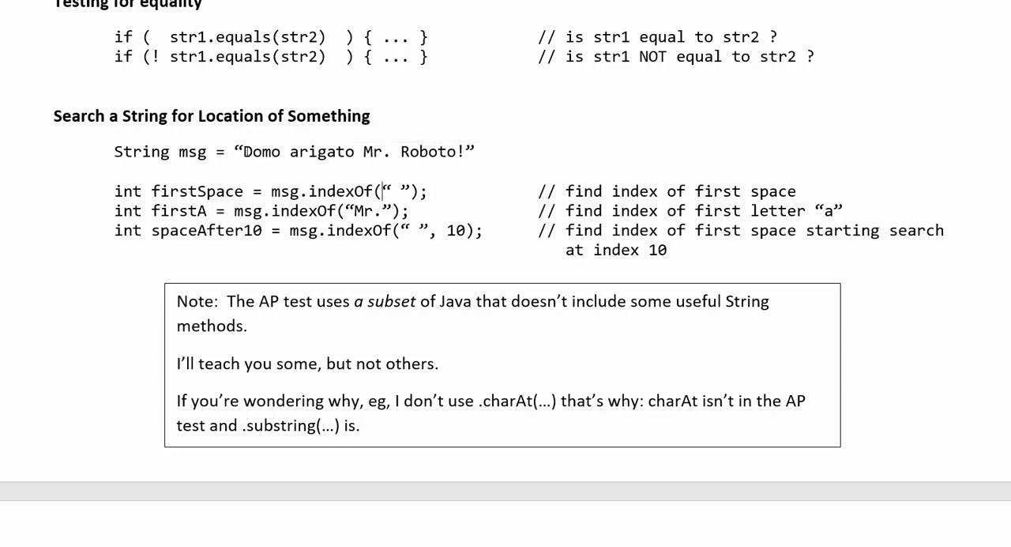
double_click(256, 152)
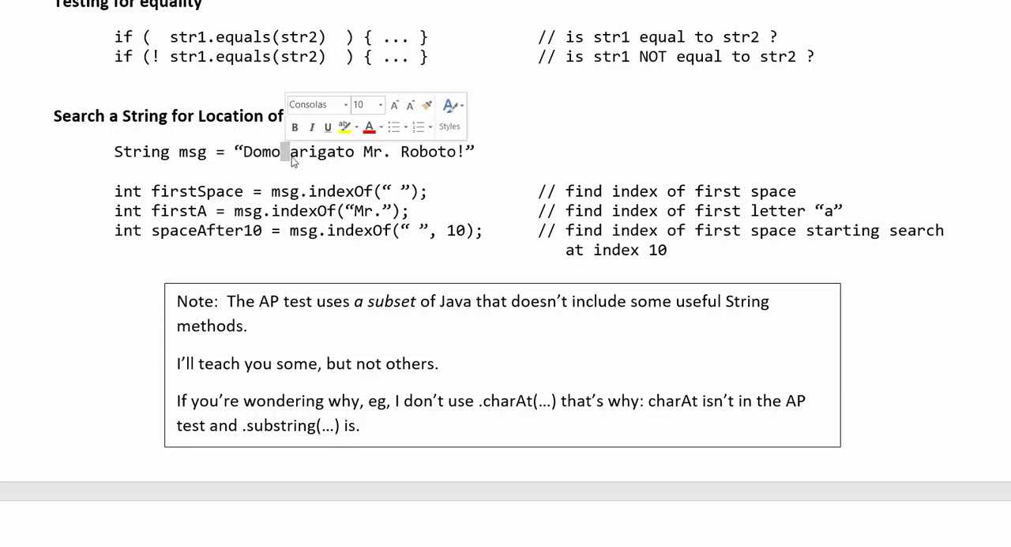
type("Something")
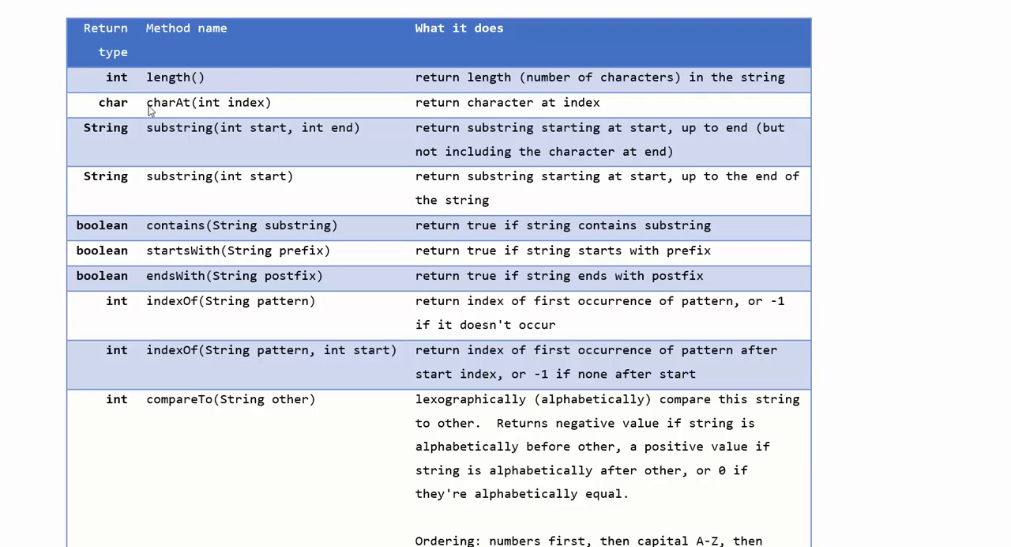
double_click(168, 102)
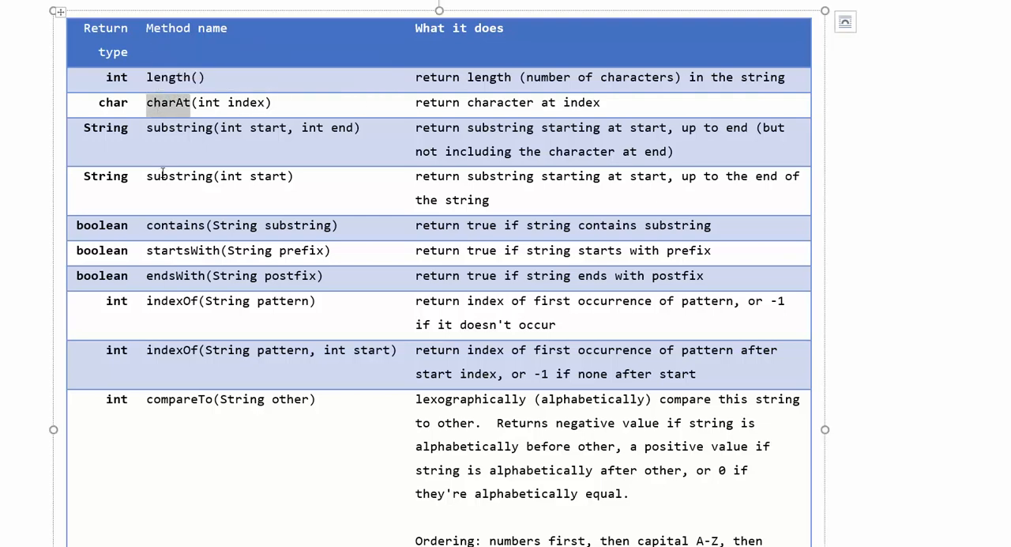
mouse_move(155, 139)
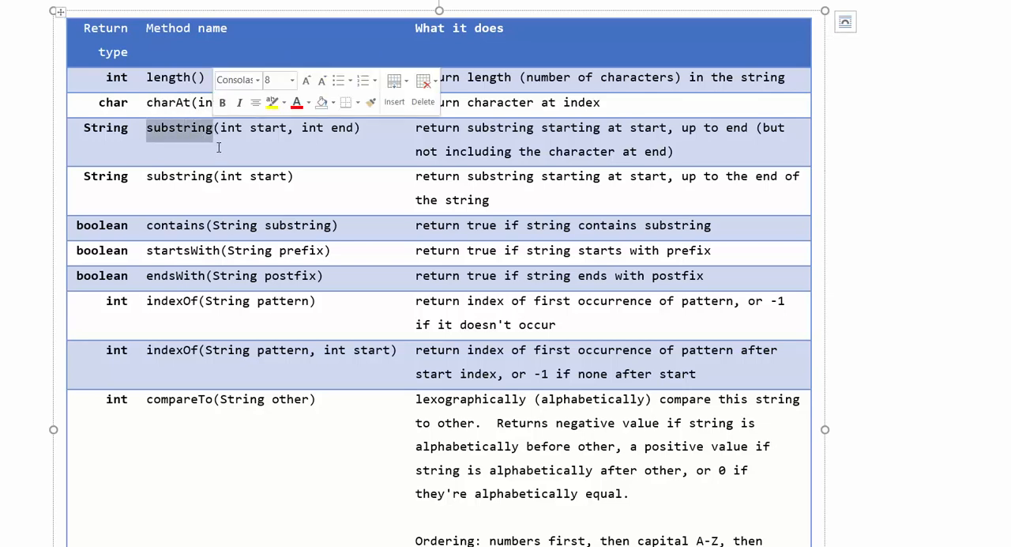
left_click(387, 132)
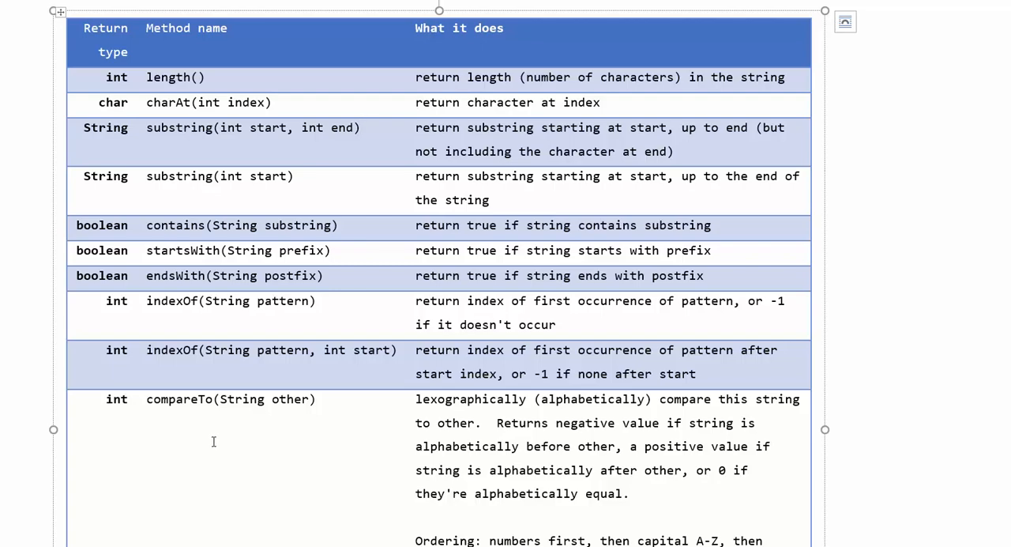
mouse_move(487, 316)
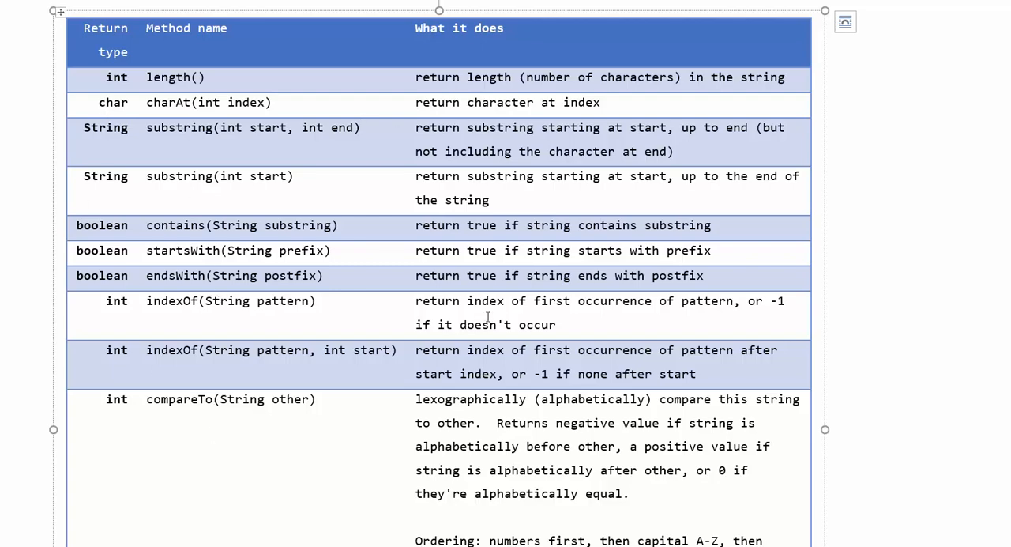
scroll("down", 3)
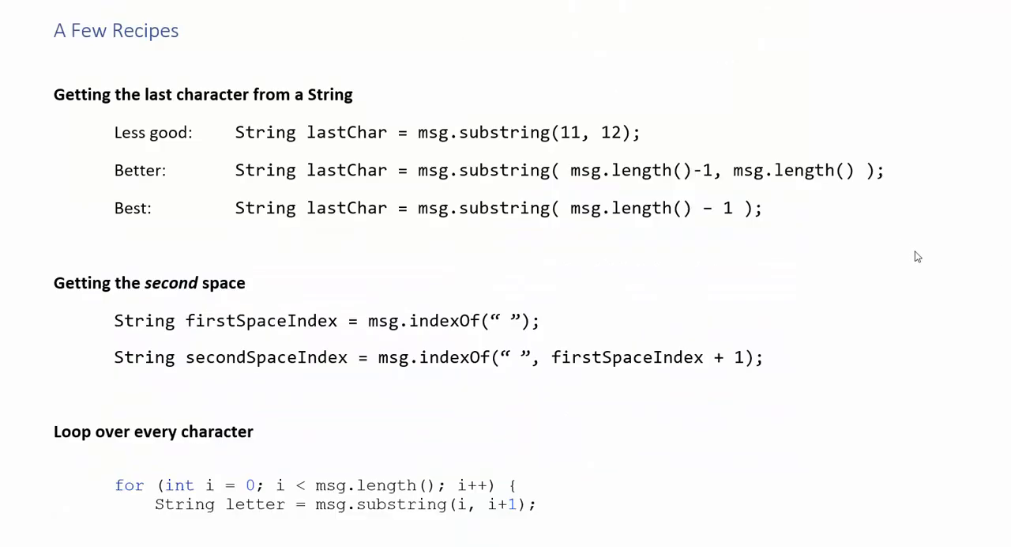
mouse_move(875, 266)
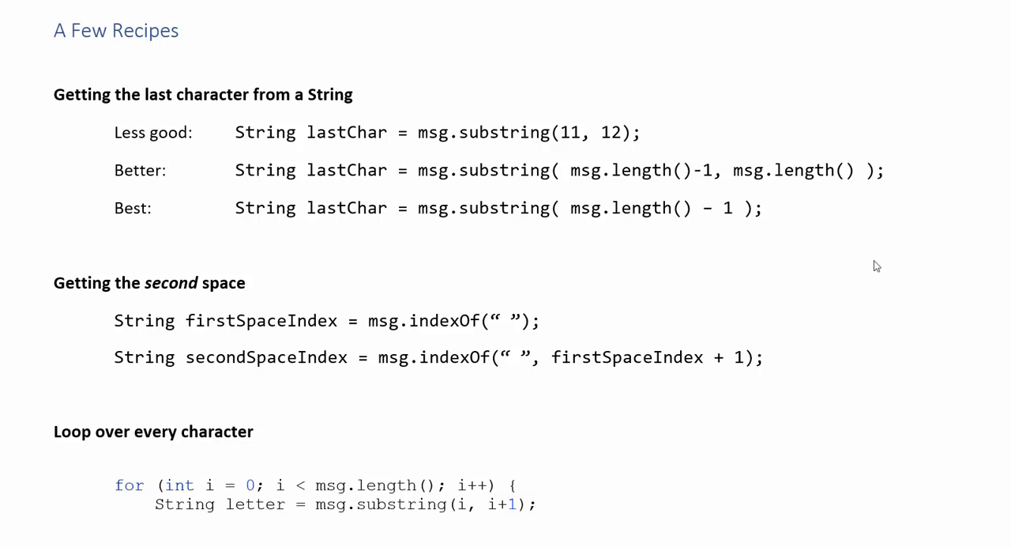
double_click(569, 133)
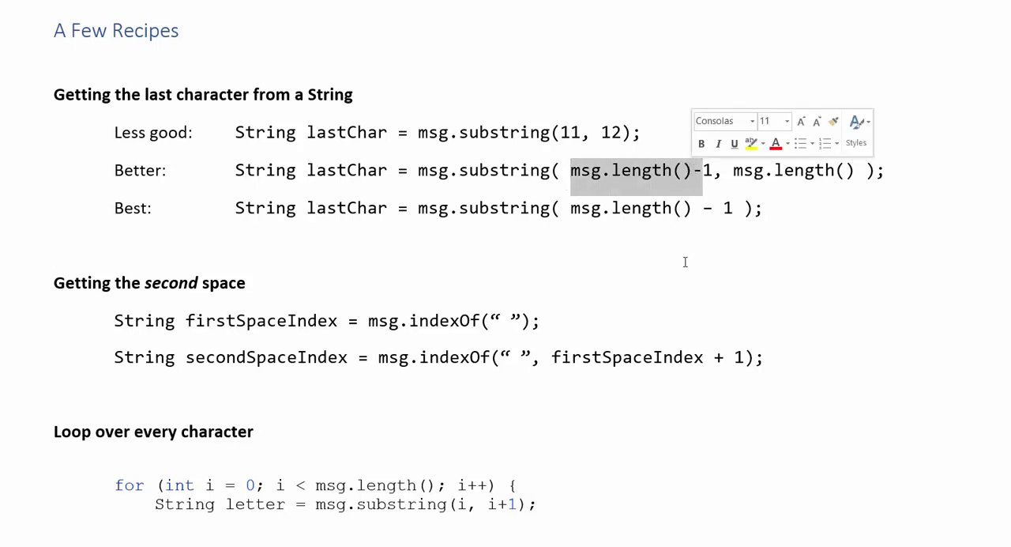
mouse_move(646, 186)
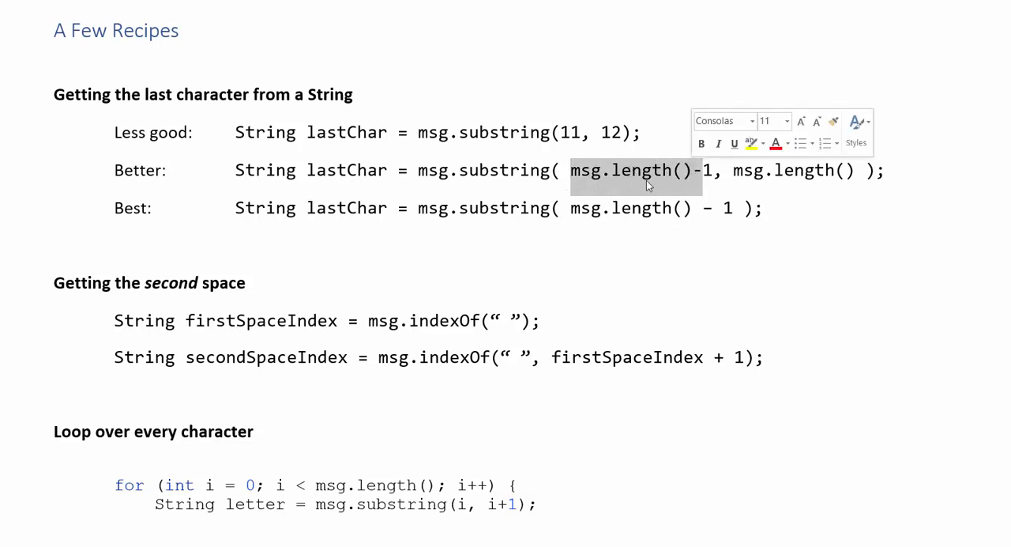
mouse_move(673, 213)
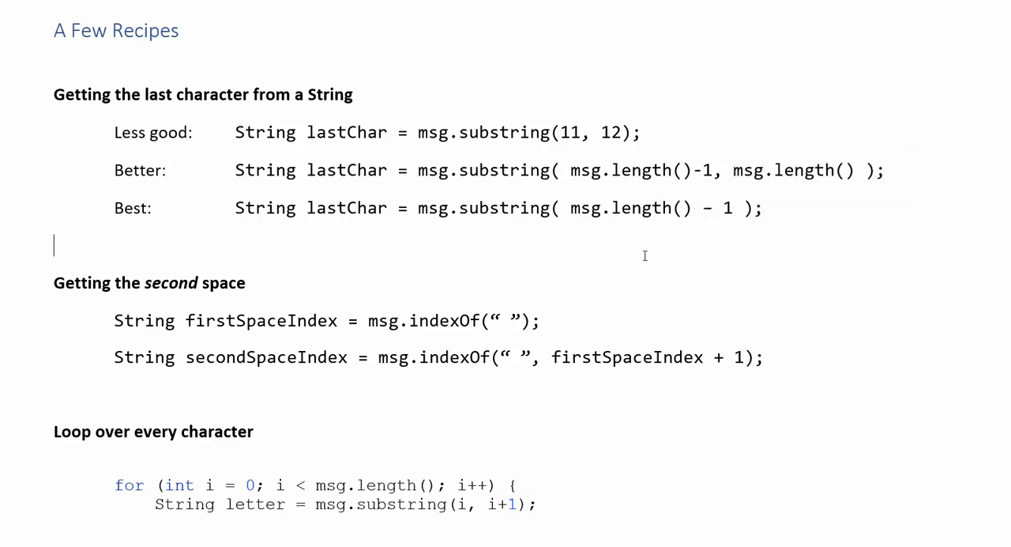
mouse_move(1004, 271)
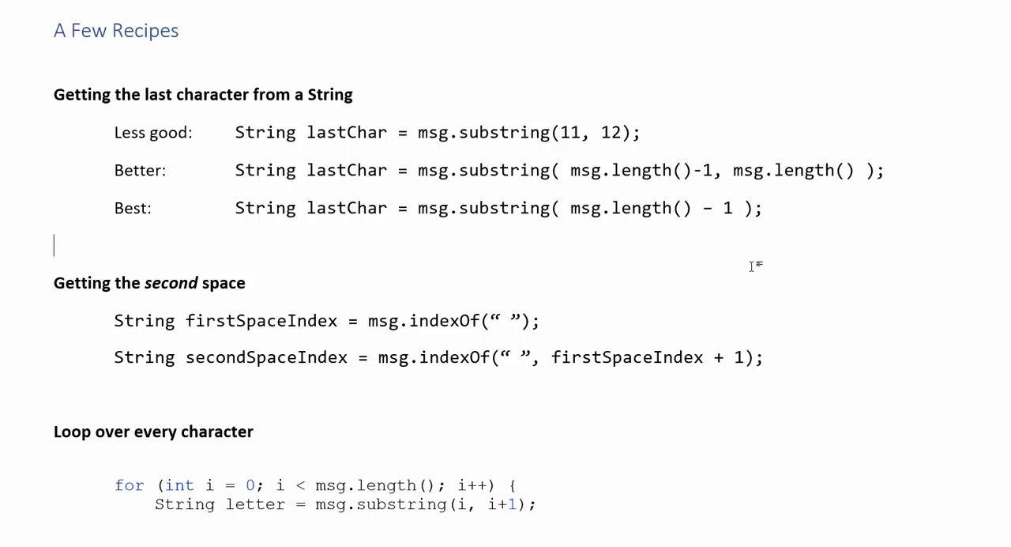
Highlight firstSpaceIndex in the second indexOf call of the second-space recipe, then clear it.
scroll("down", 3)
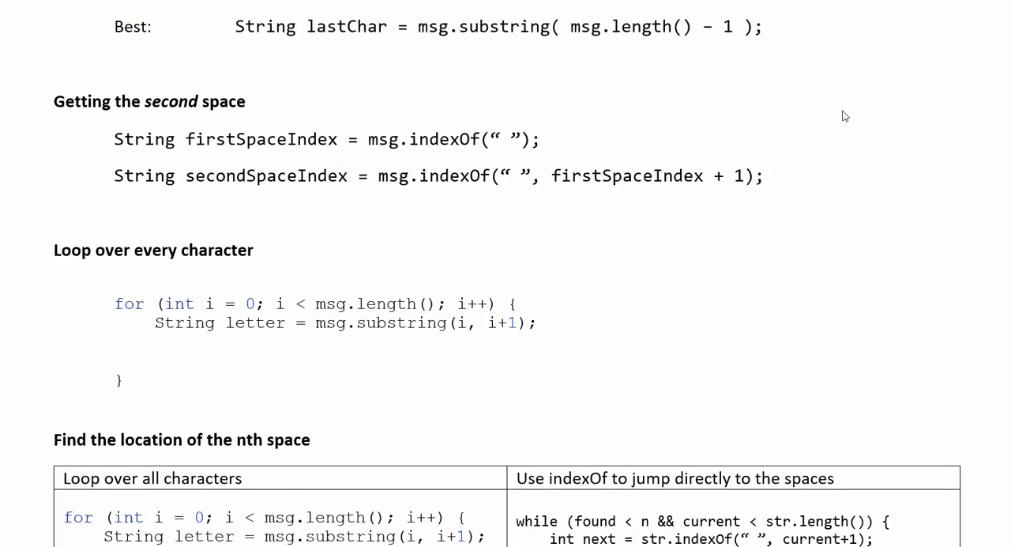
mouse_move(646, 228)
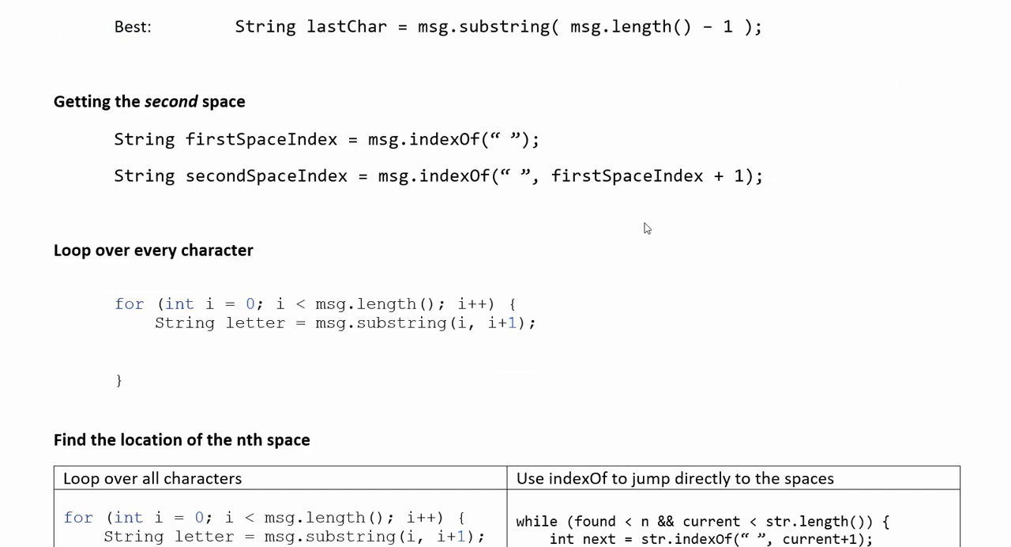
mouse_move(455, 155)
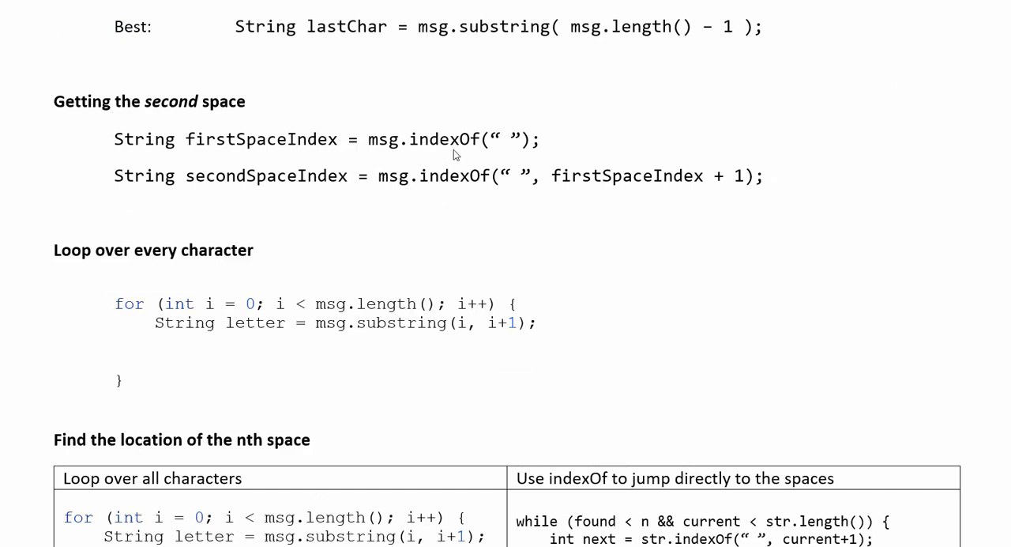
mouse_move(150, 161)
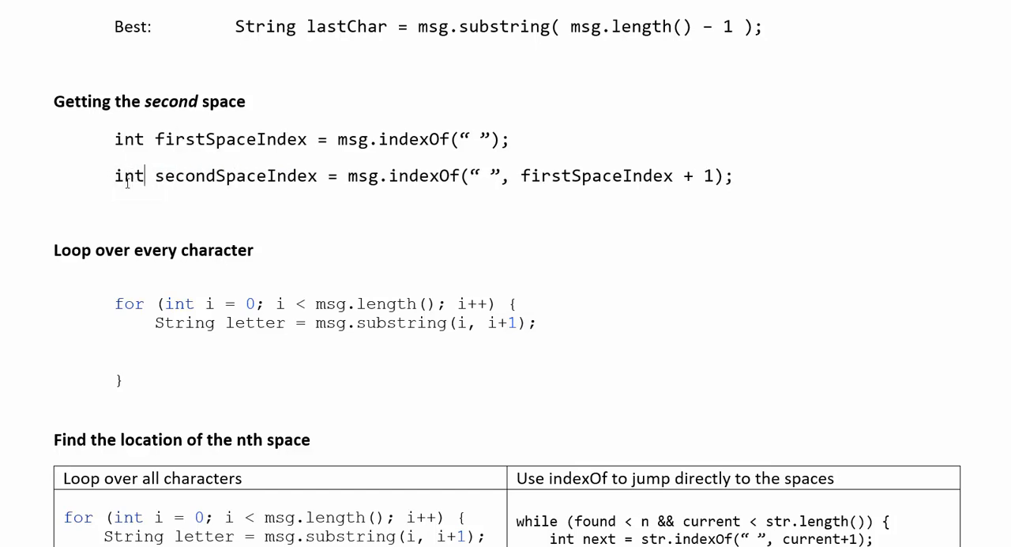
mouse_move(477, 148)
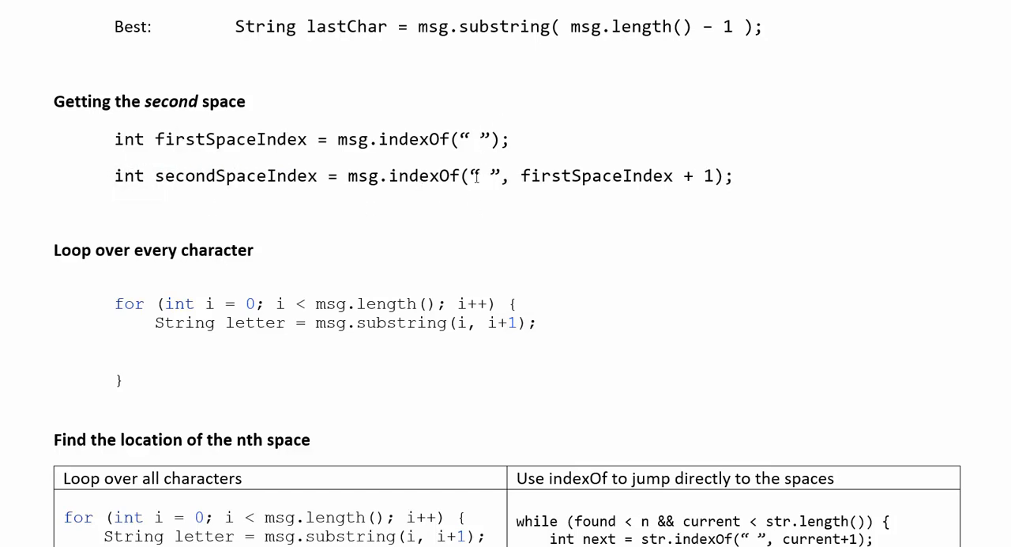
left_click_drag(466, 176, 493, 175)
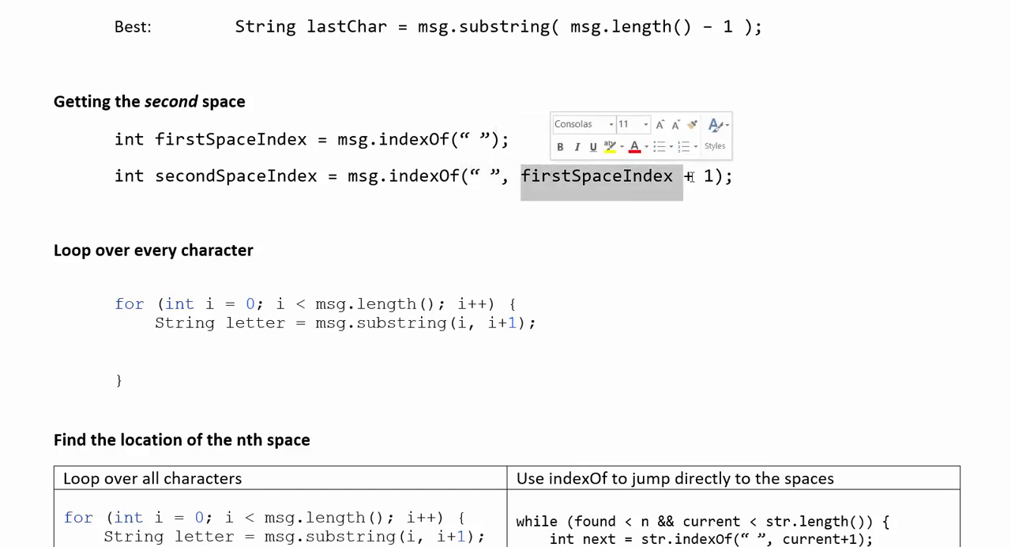
left_click(575, 323)
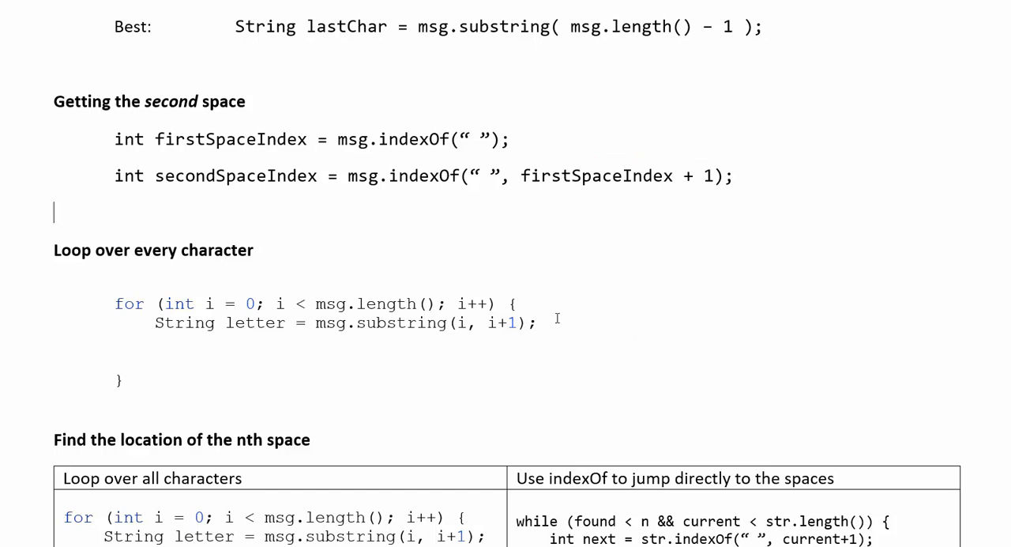
mouse_move(464, 256)
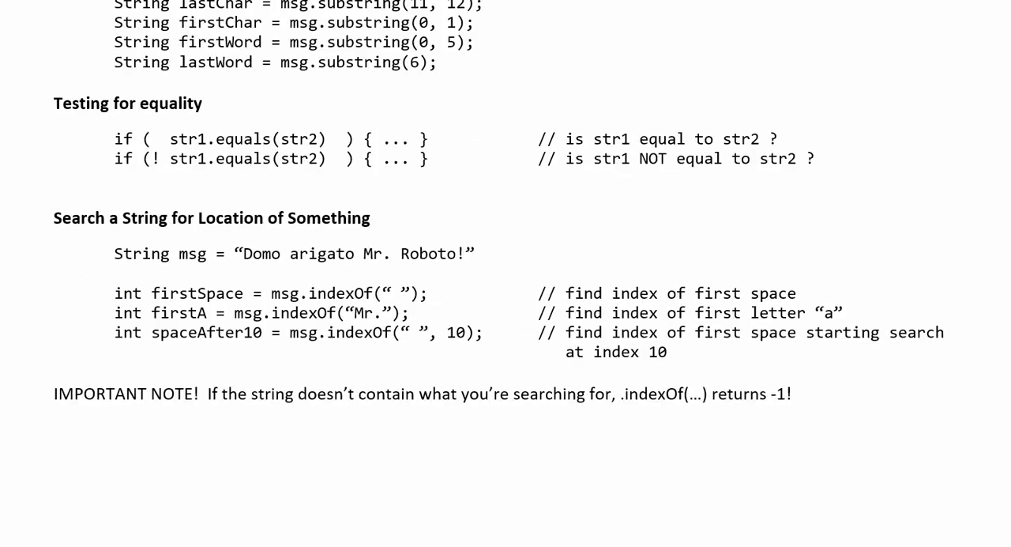
mouse_move(417, 335)
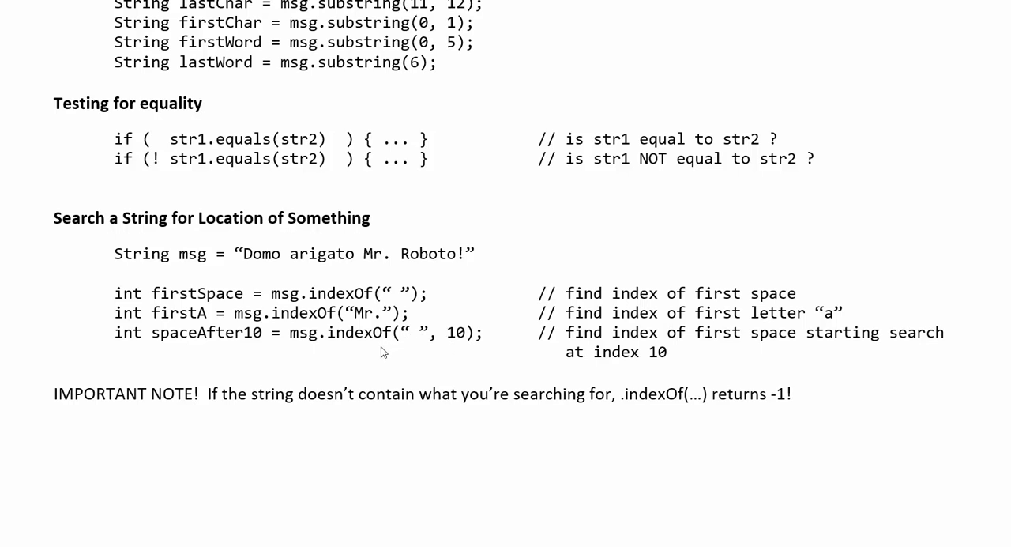
mouse_move(405, 346)
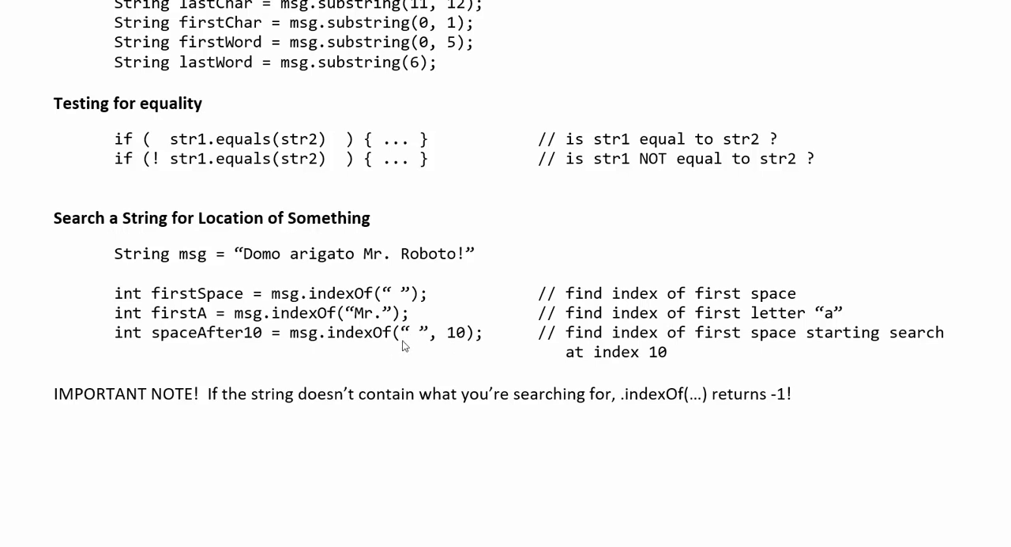
mouse_move(382, 340)
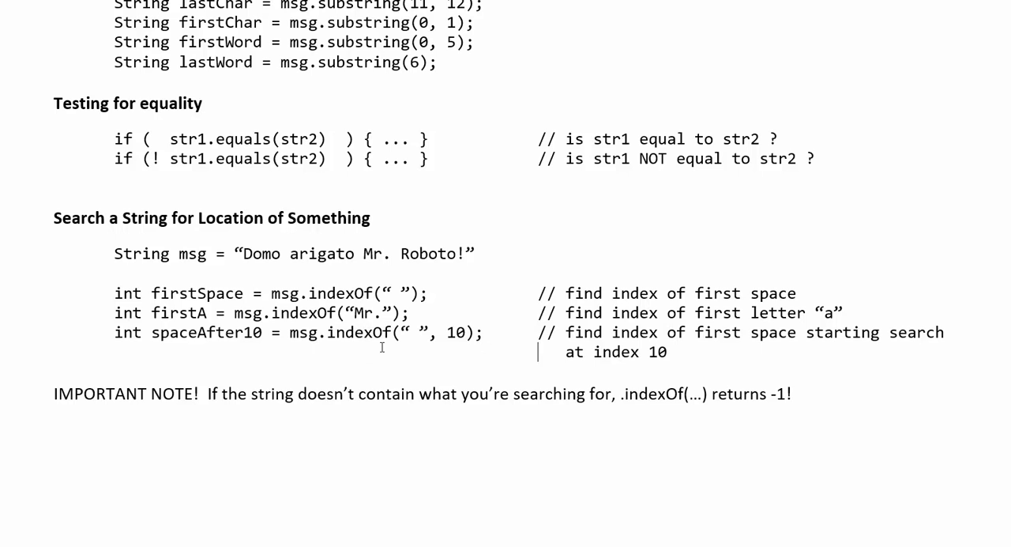
mouse_move(739, 398)
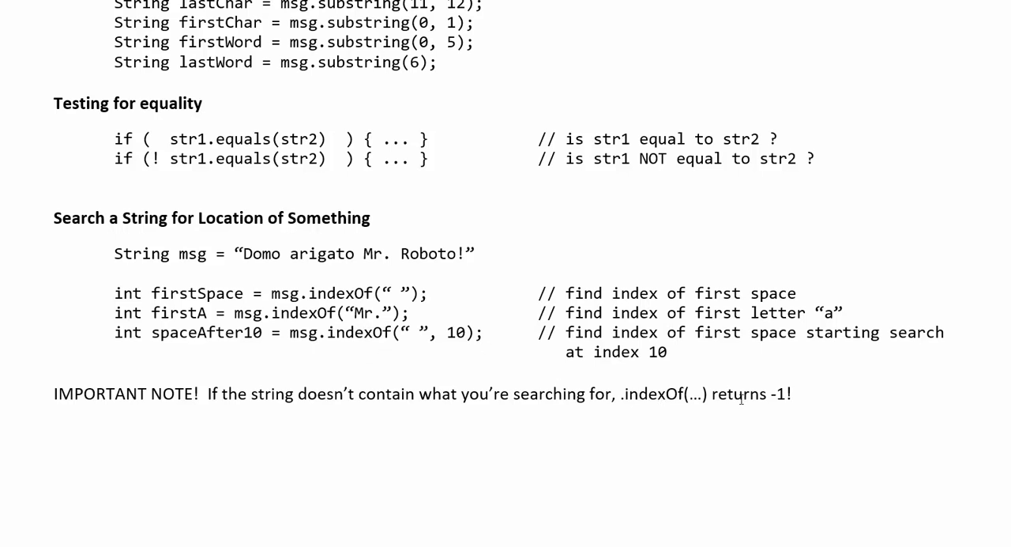
mouse_move(812, 456)
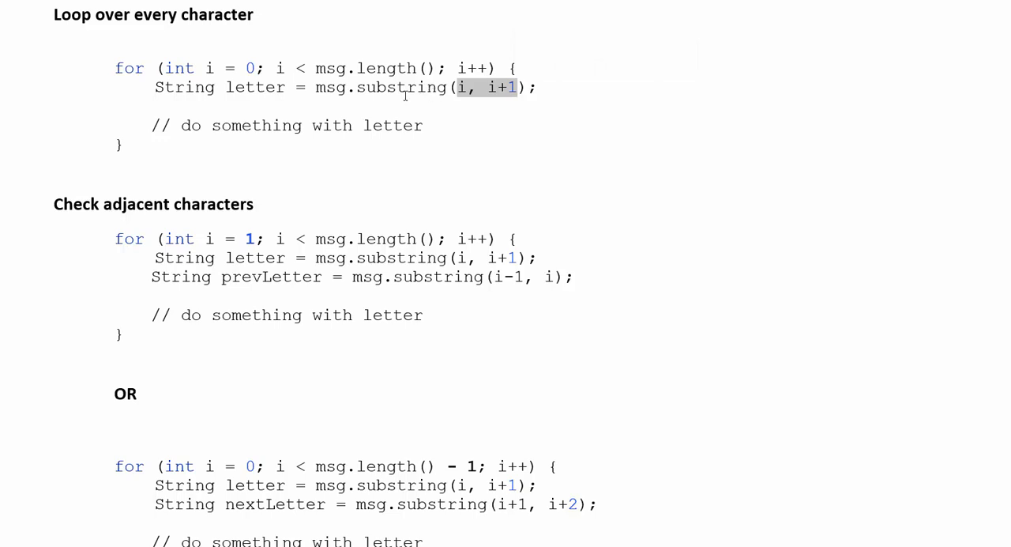
Highlight letter, nextLetter and the - 1 condition in the adjacent-character loops.
double_click(254, 86)
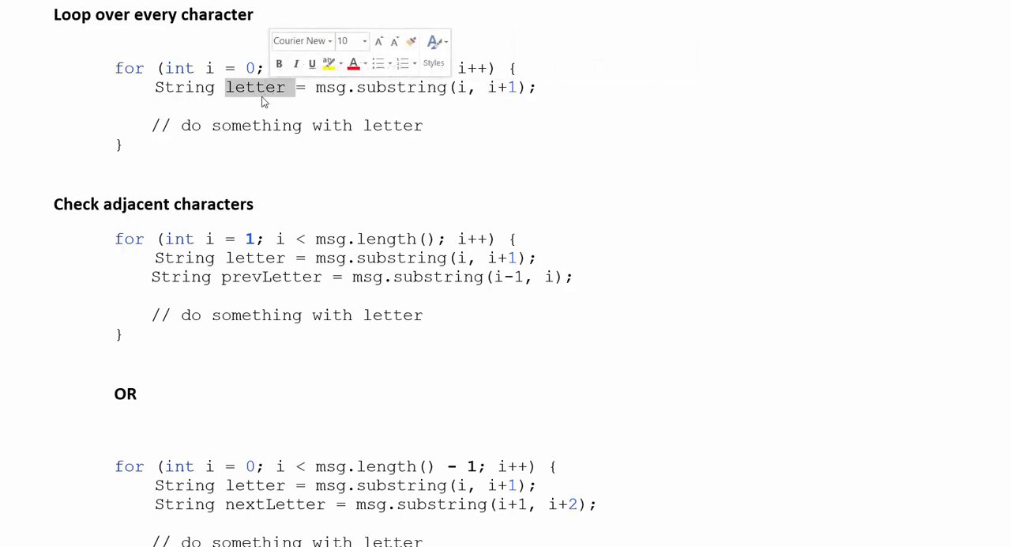
scroll("down", 3)
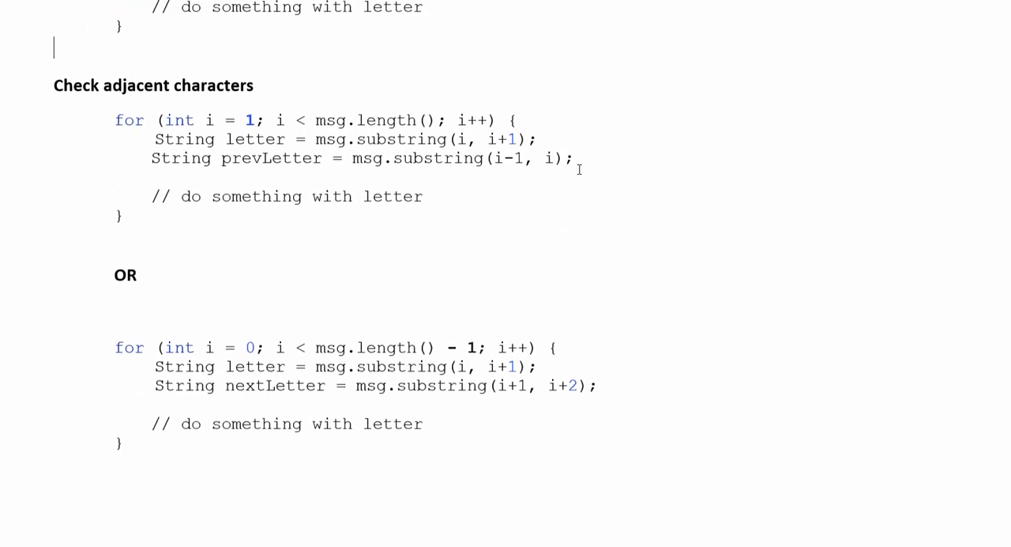
double_click(250, 120)
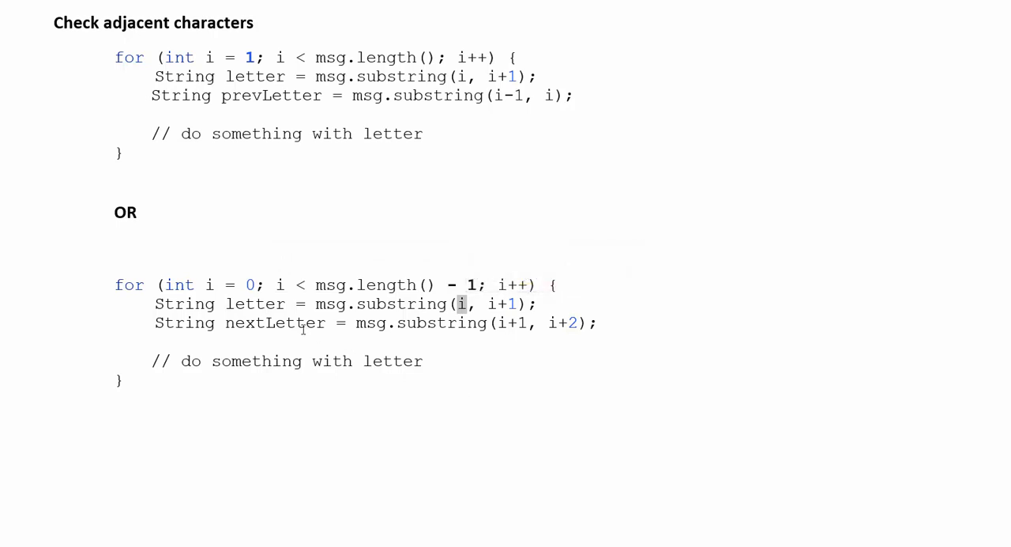
double_click(274, 322)
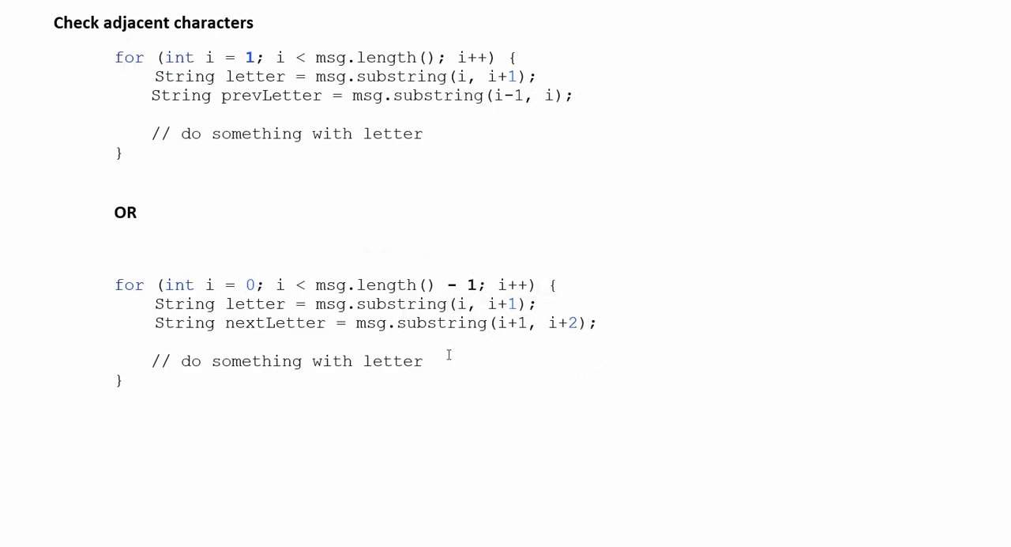
left_click_drag(480, 284, 447, 284)
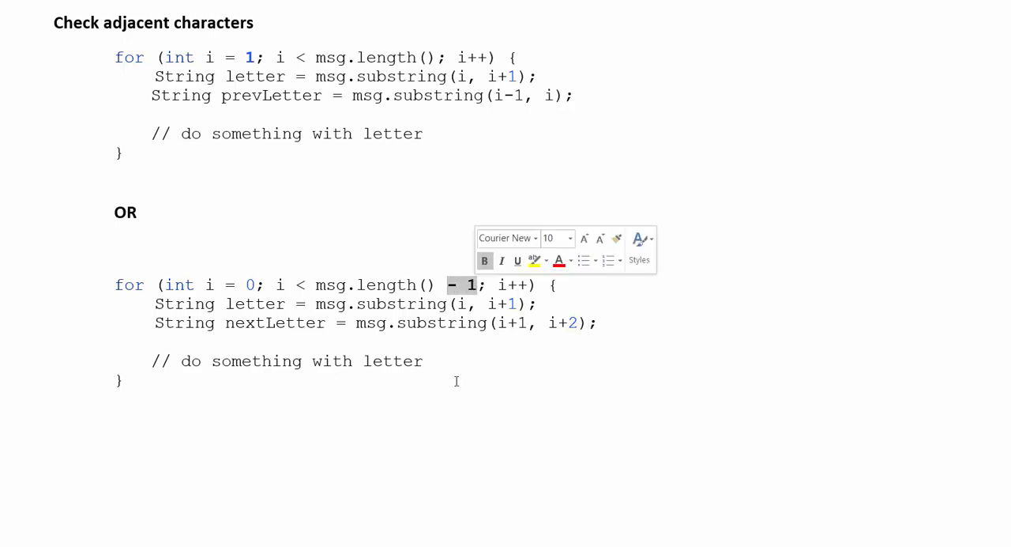